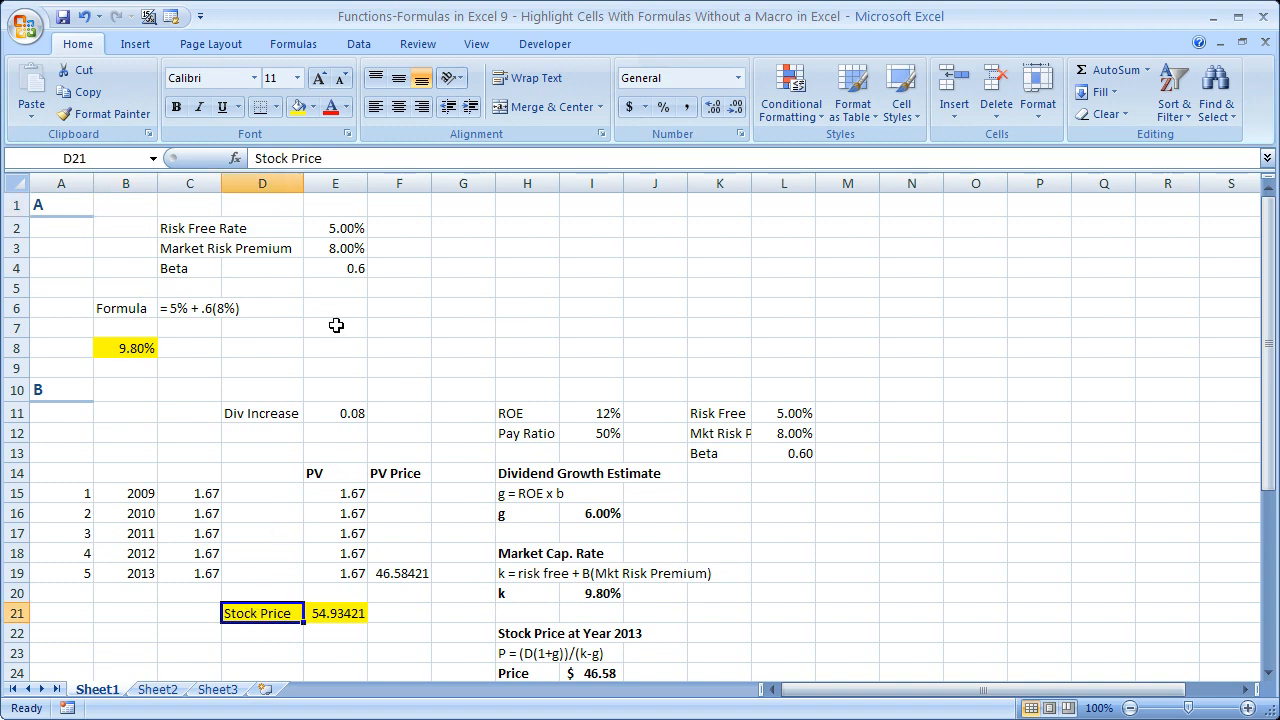
Browse the sheet, inspecting the Stock Price at Year 2013 heading and E35's present-value formula.
scroll("down", 3)
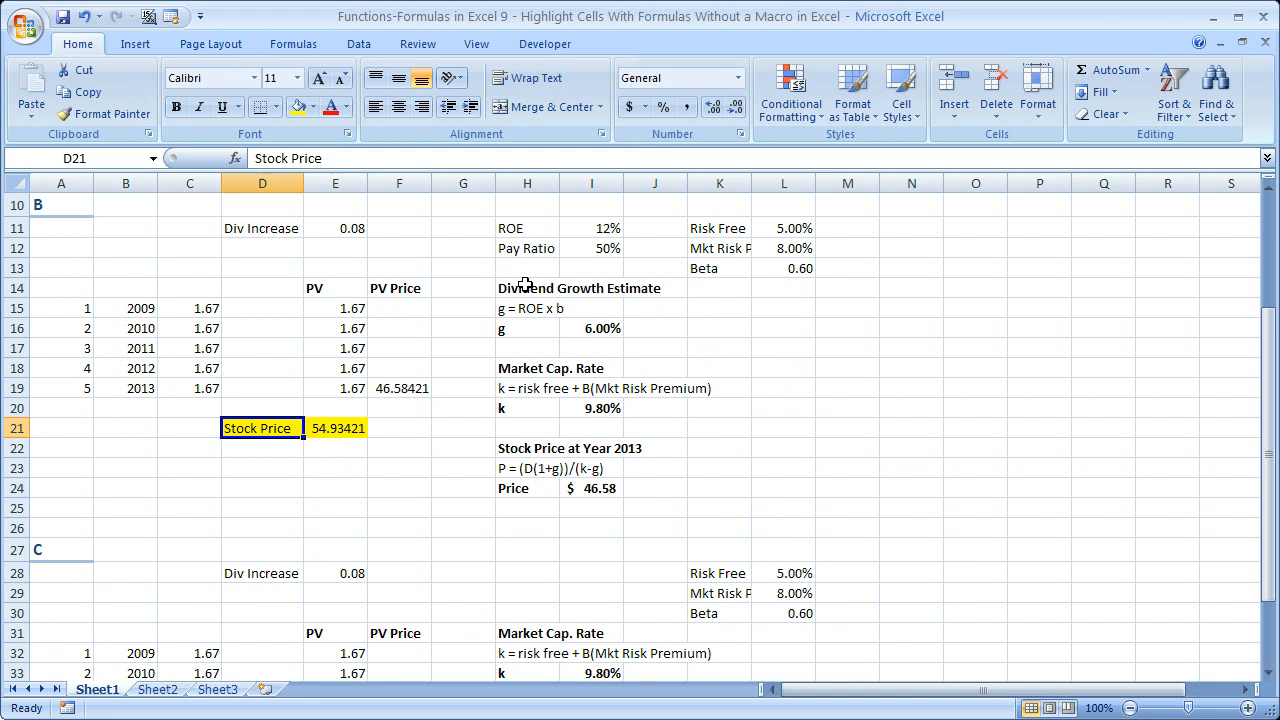
left_click(527, 448)
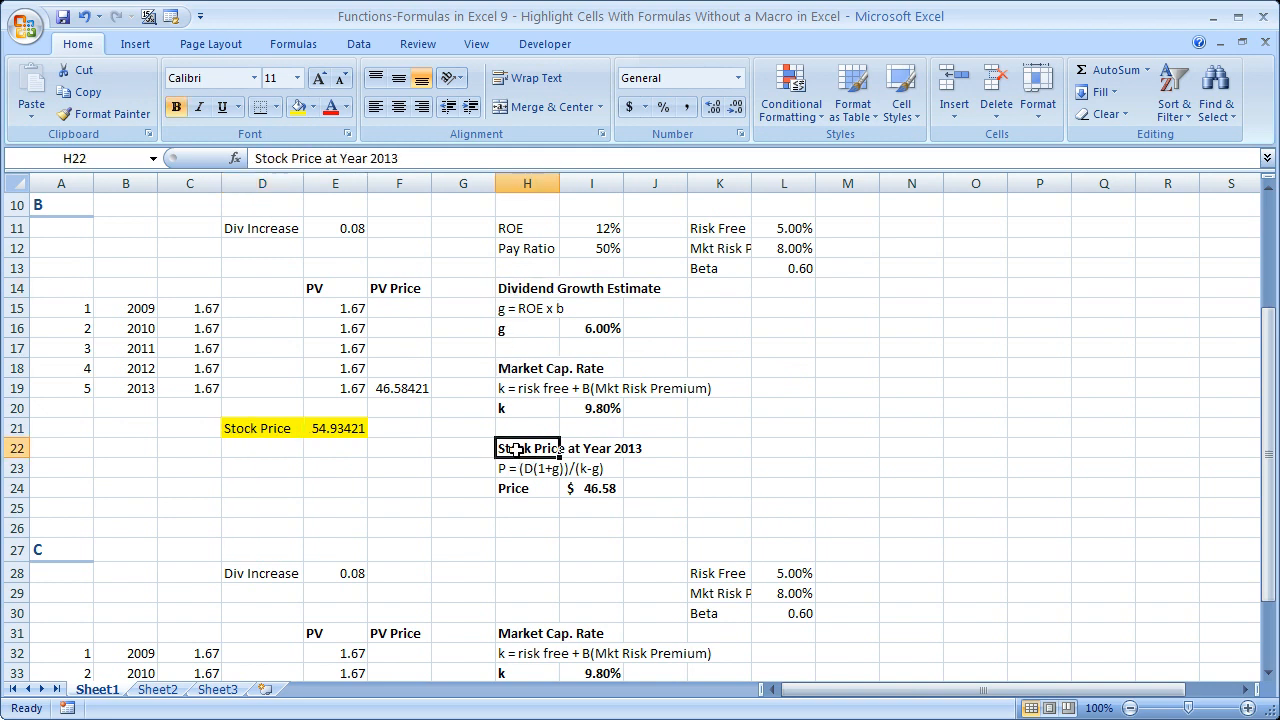
scroll("down", 3)
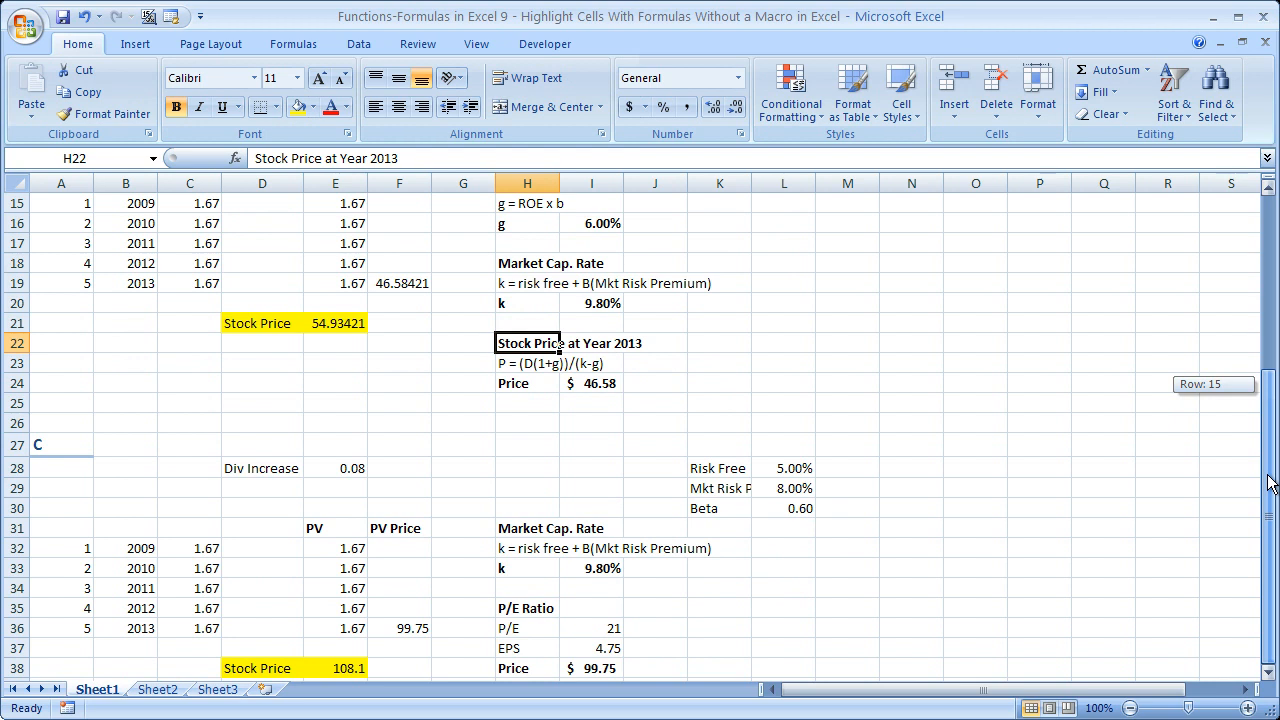
mouse_move(324, 549)
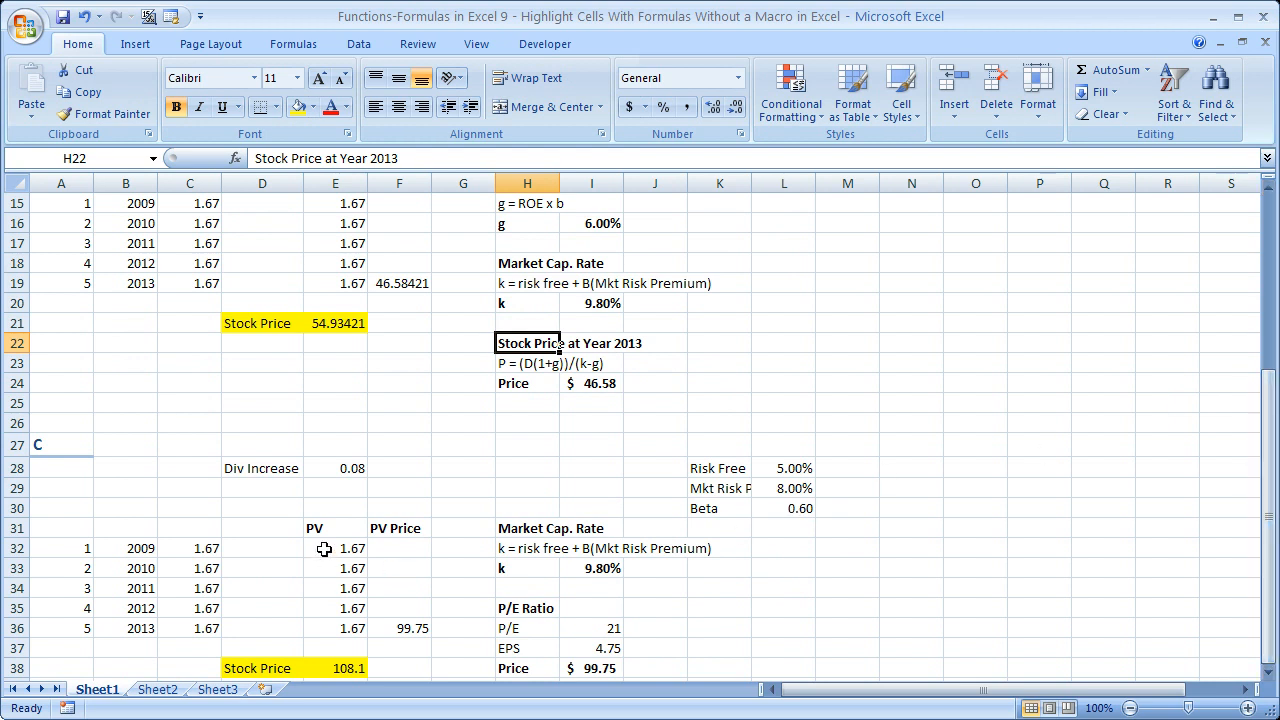
left_click(335, 588)
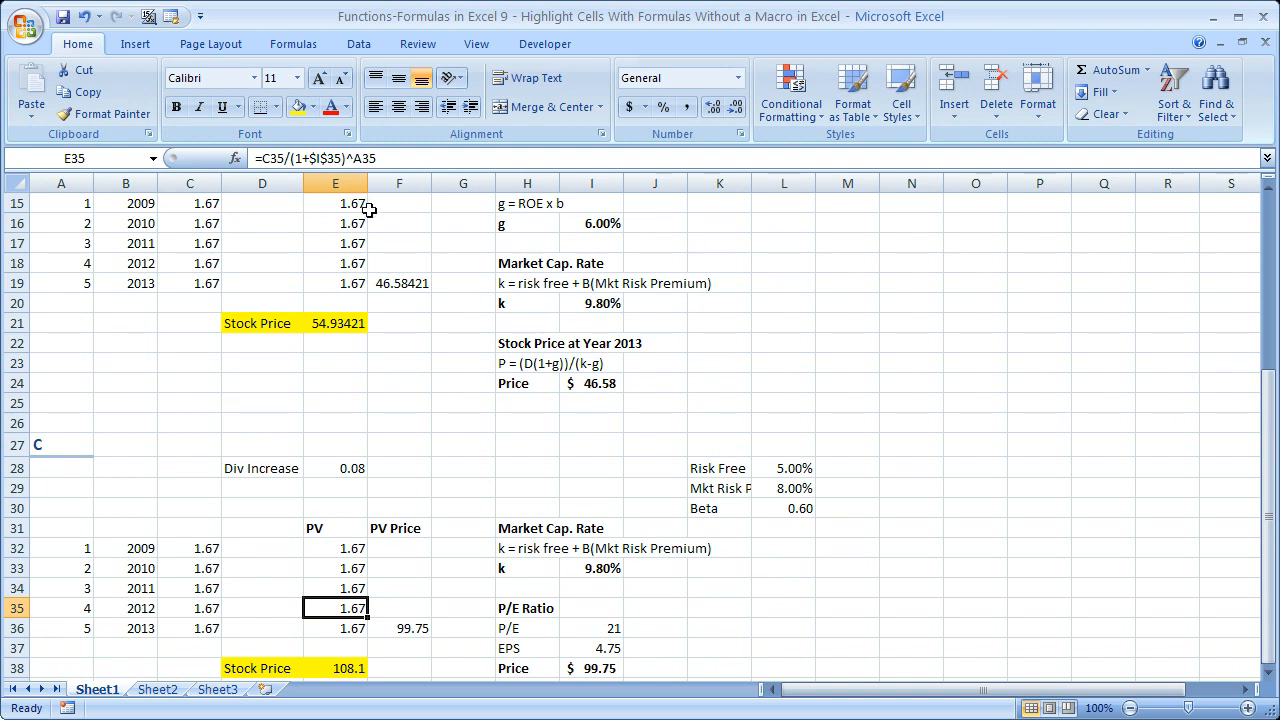
mouse_move(429, 356)
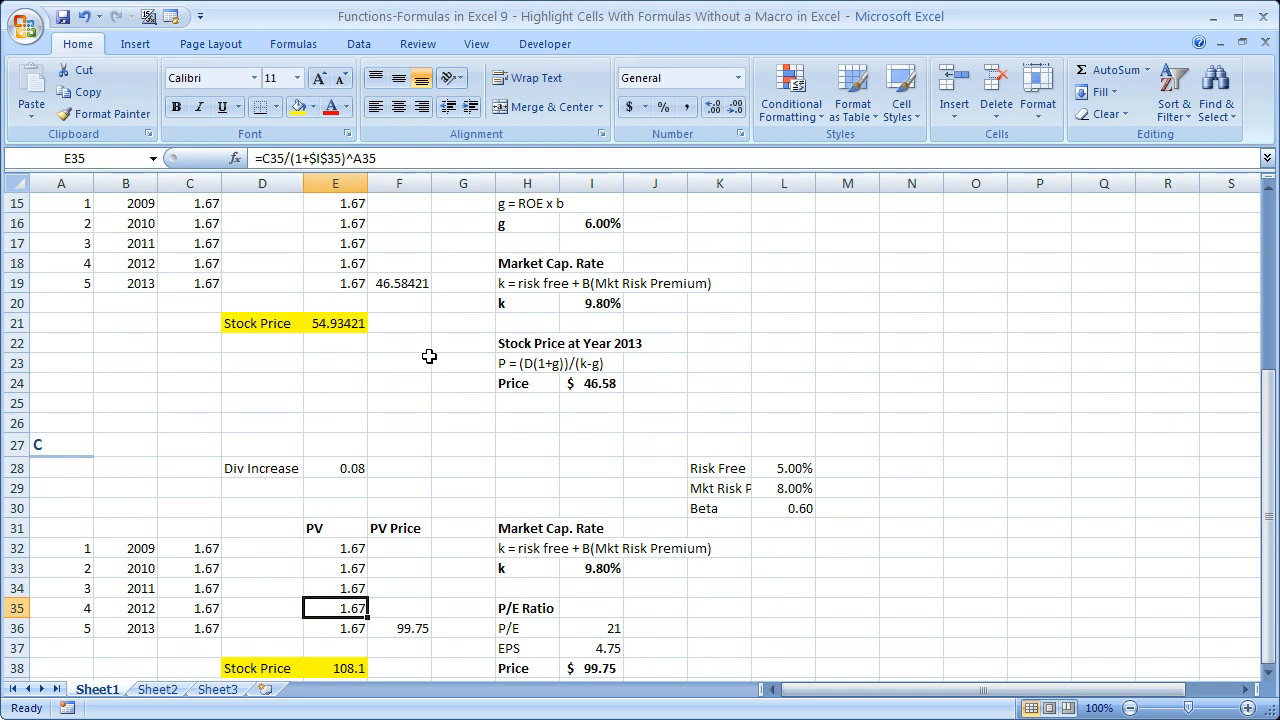
mouse_move(818, 440)
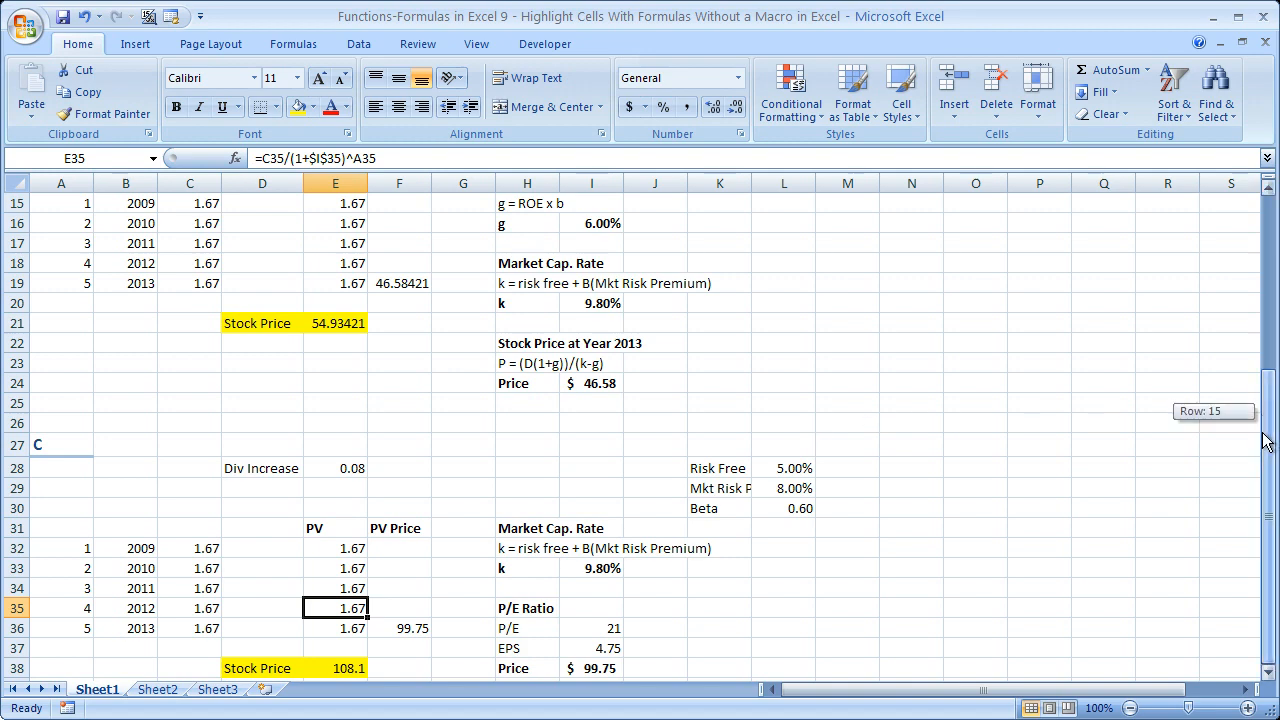
Check the 9.80% result formula =E2+(0.6*(E3)), then open Find & Select from empty cell C9.
scroll("up", 3)
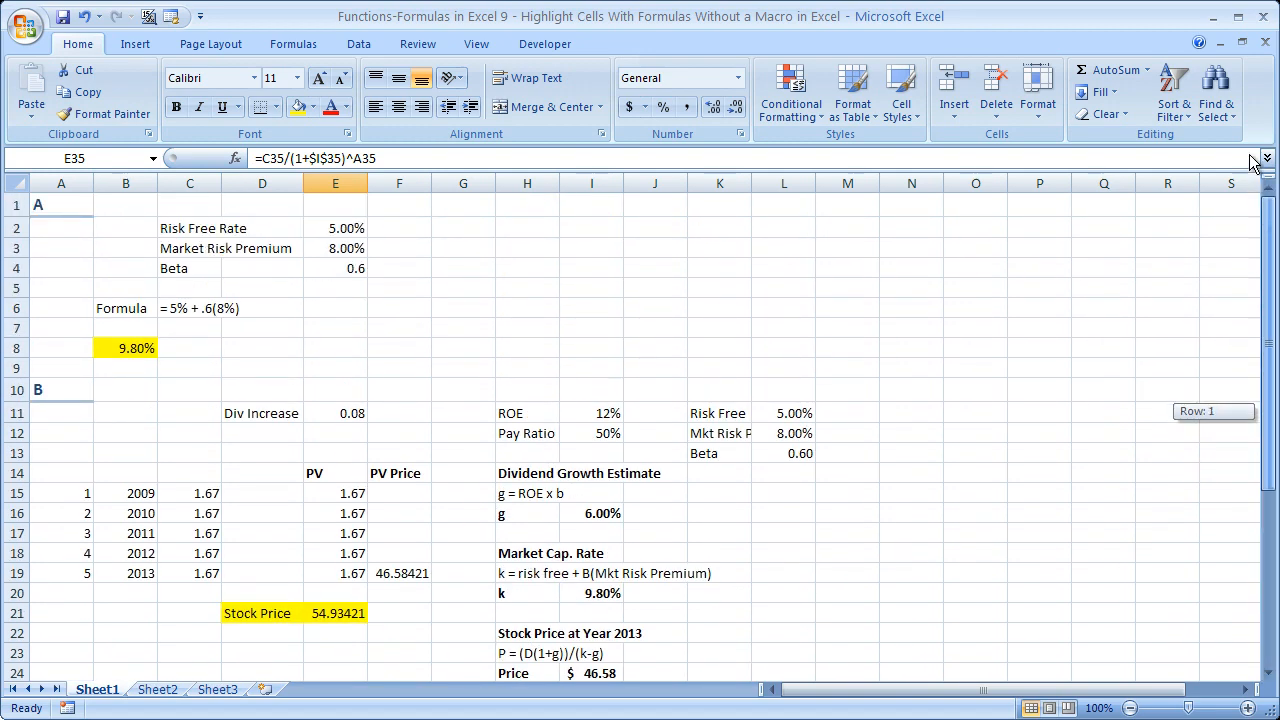
mouse_move(1248, 155)
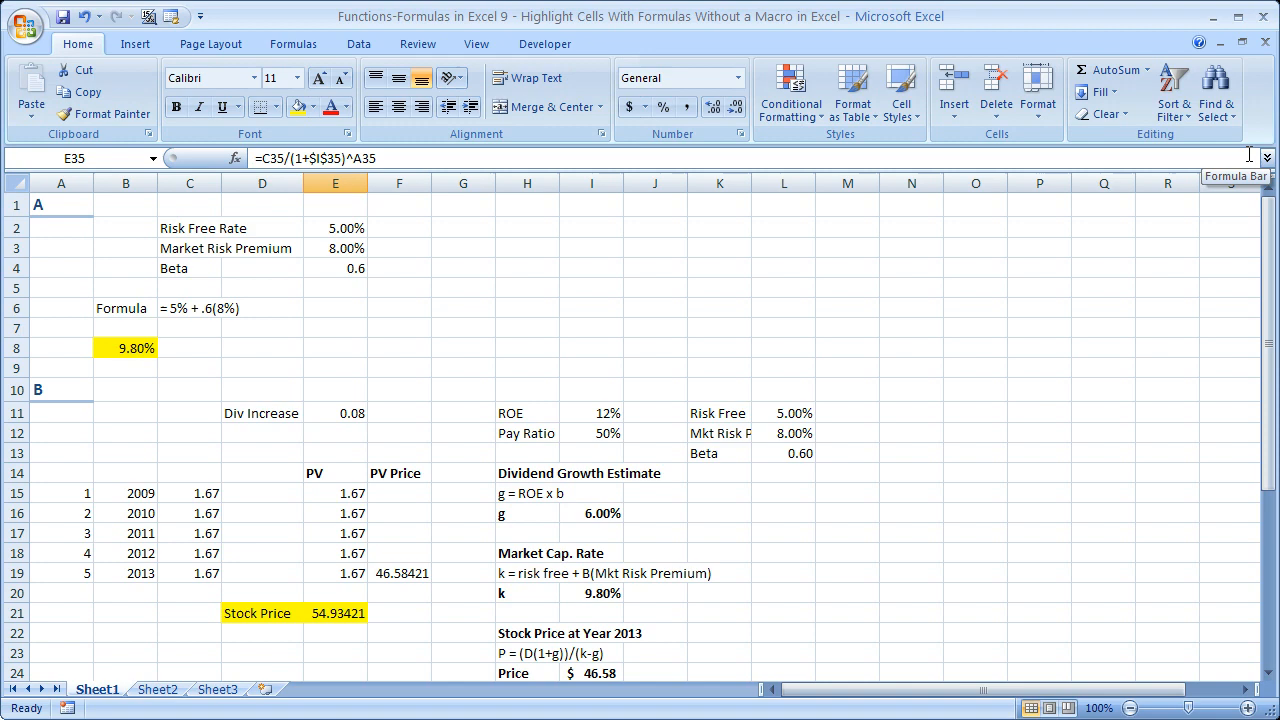
scroll("down", 3)
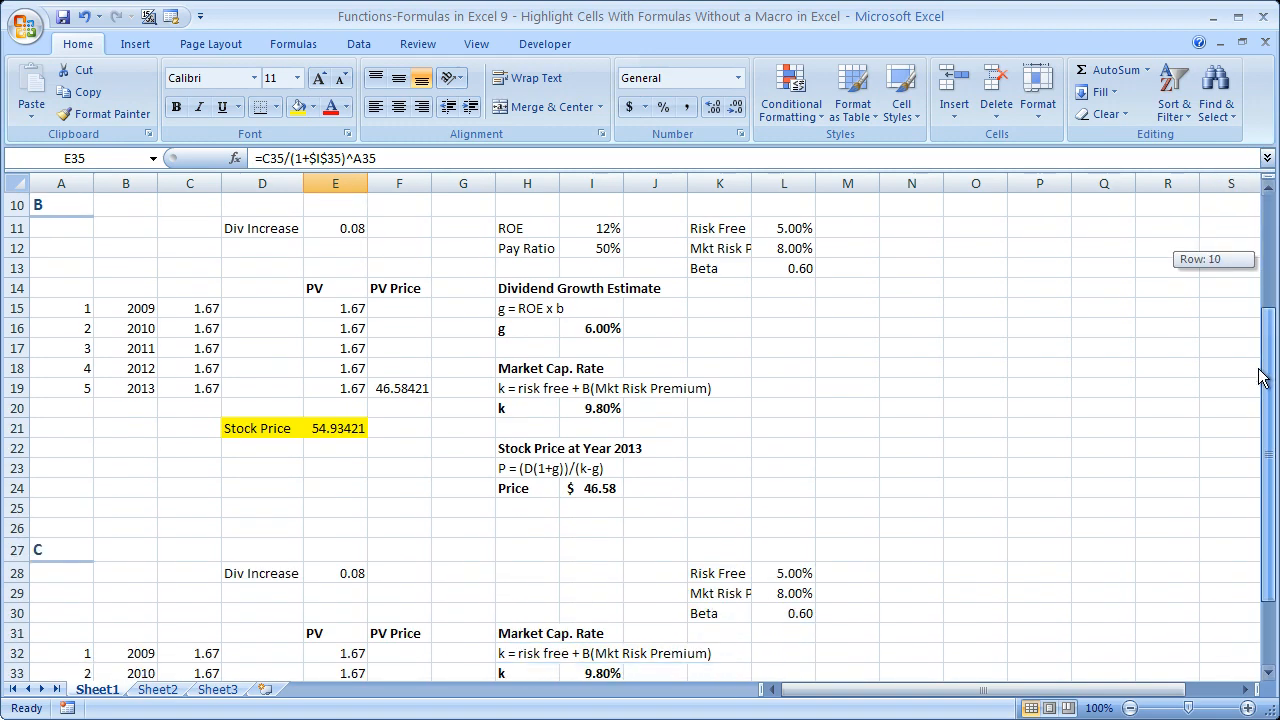
scroll("up", 3)
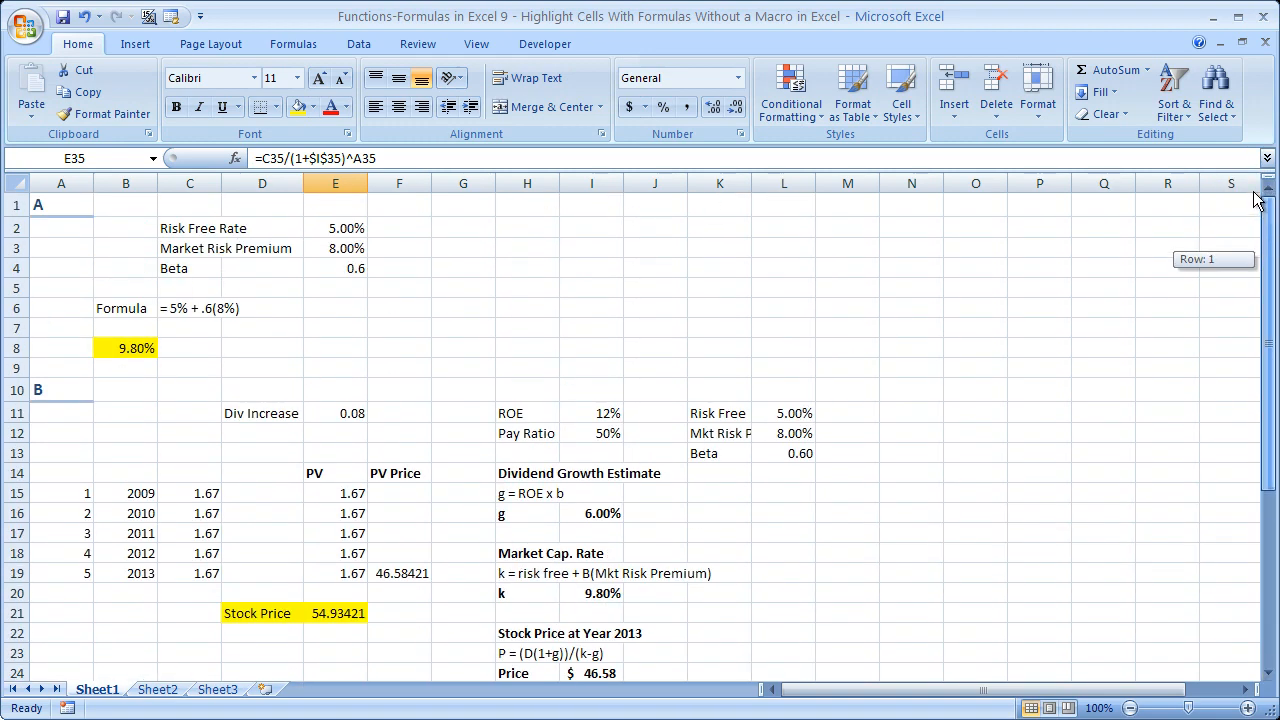
left_click(125, 348)
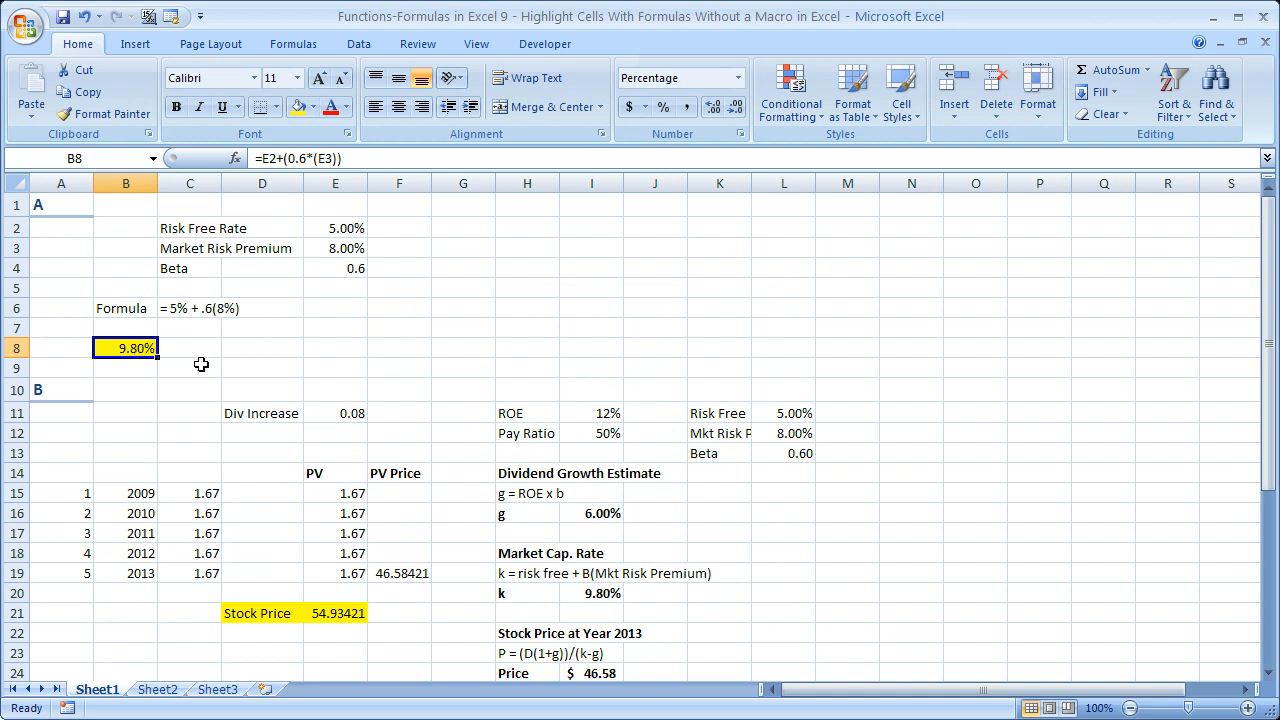
left_click(189, 367)
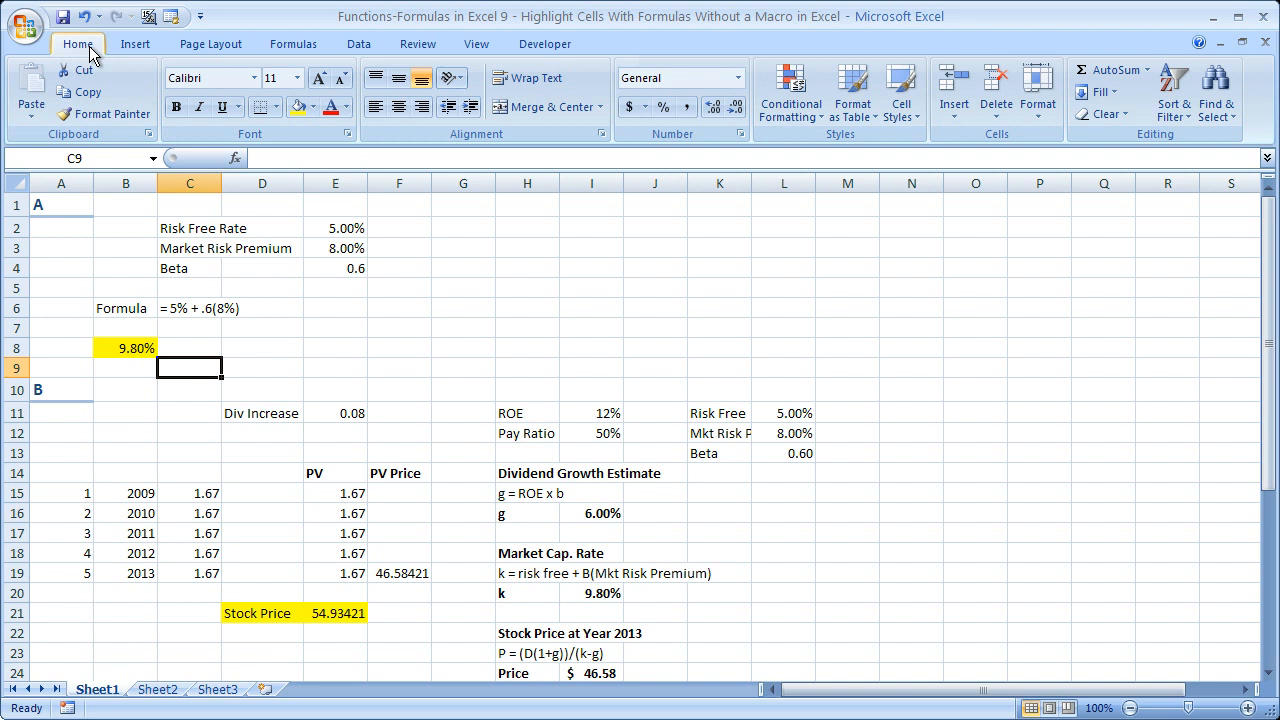
mouse_move(953, 90)
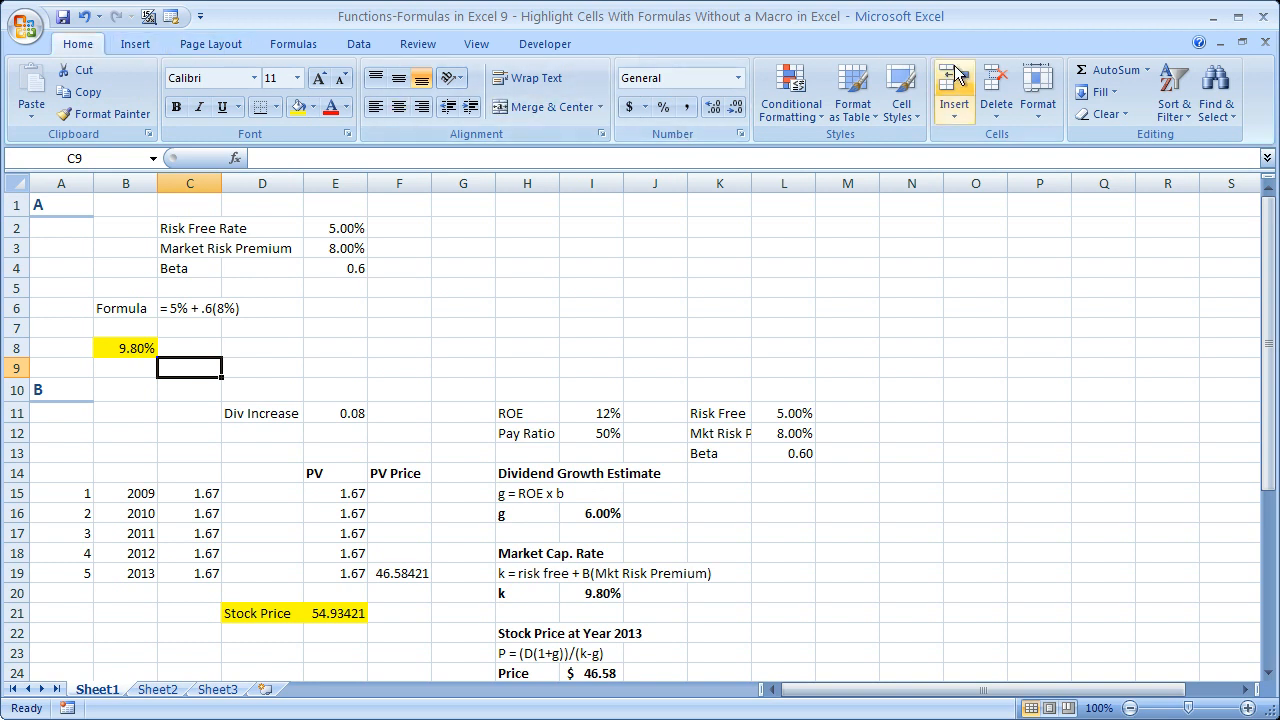
mouse_move(1150, 143)
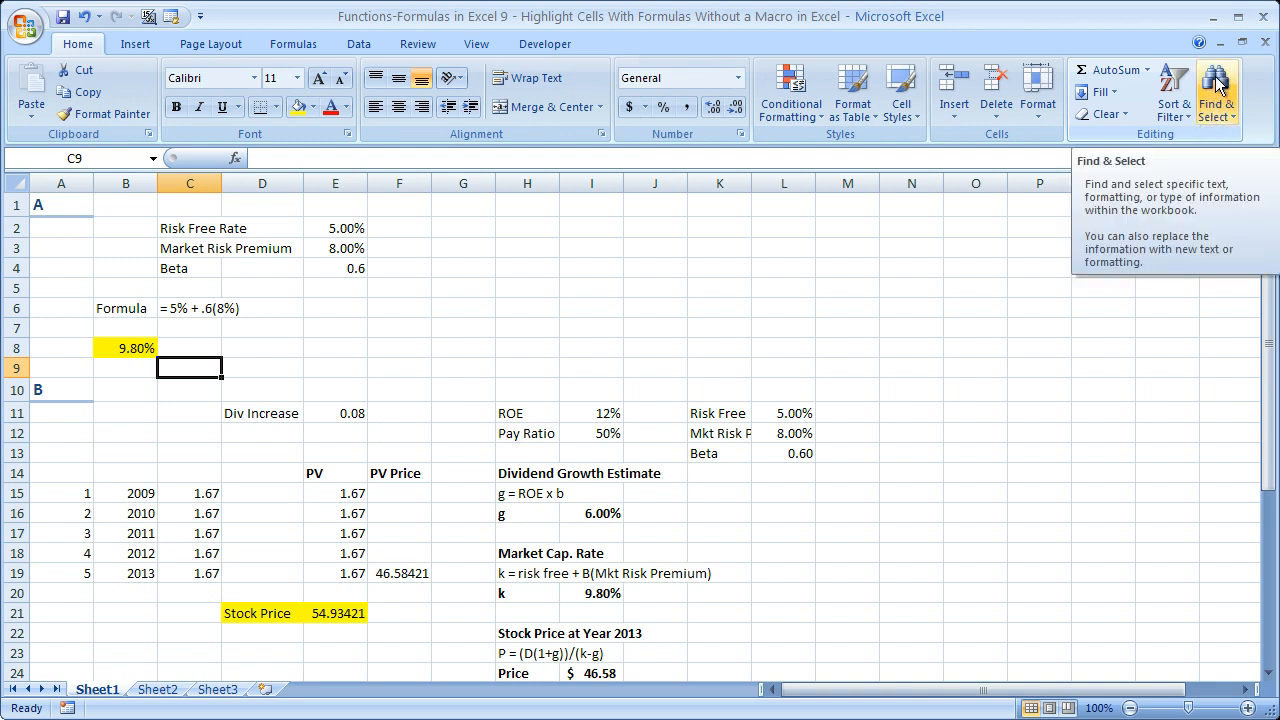
left_click(1217, 90)
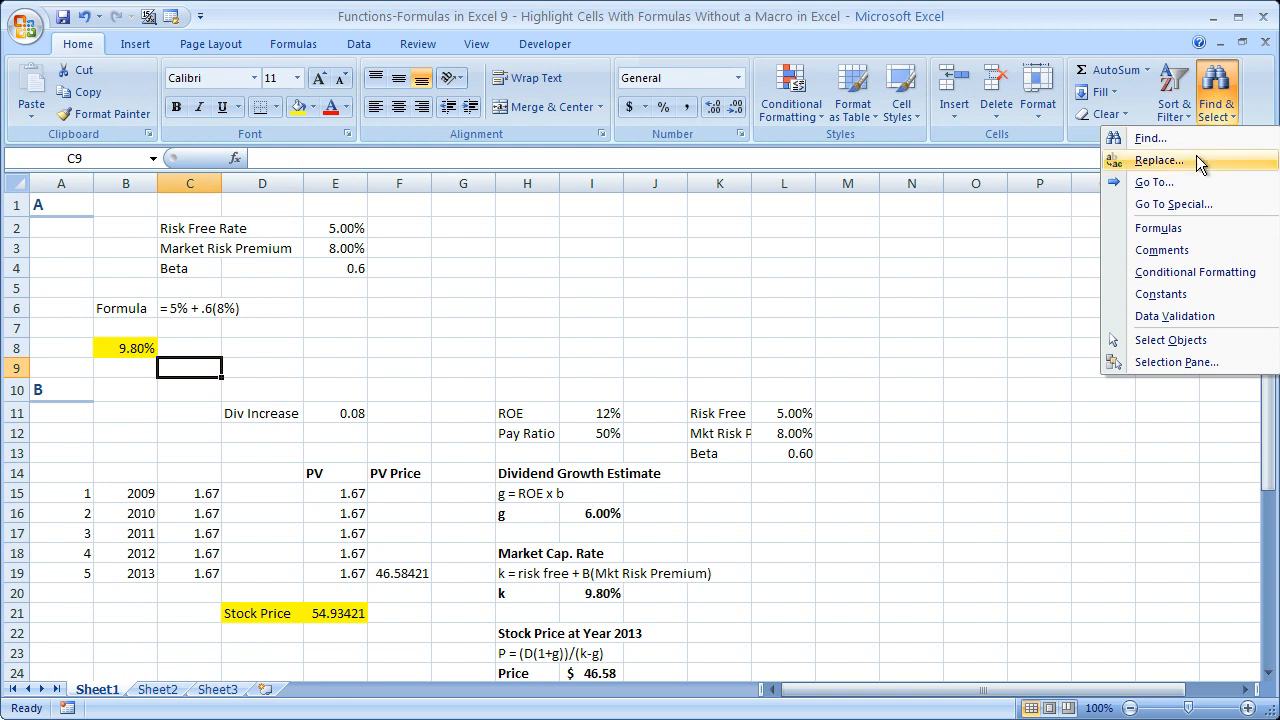
mouse_move(1200, 204)
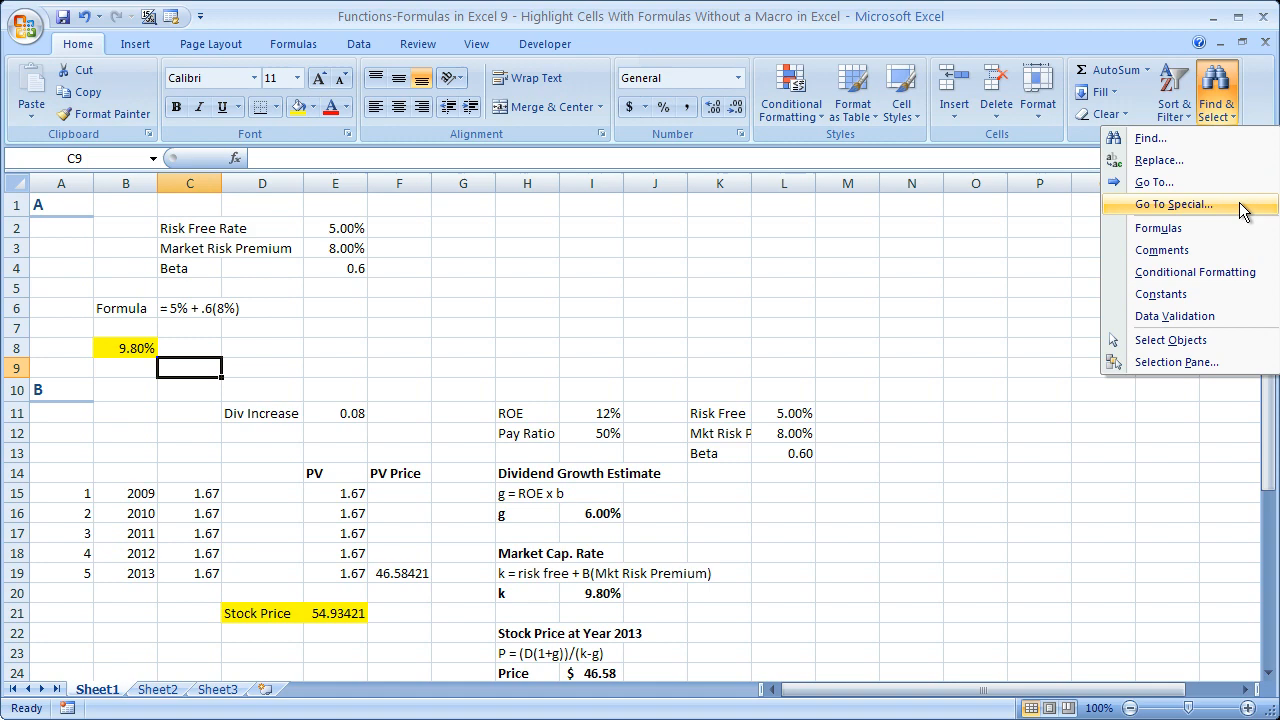
Open the Go To Special dialog and reposition it on screen.
left_click(1174, 204)
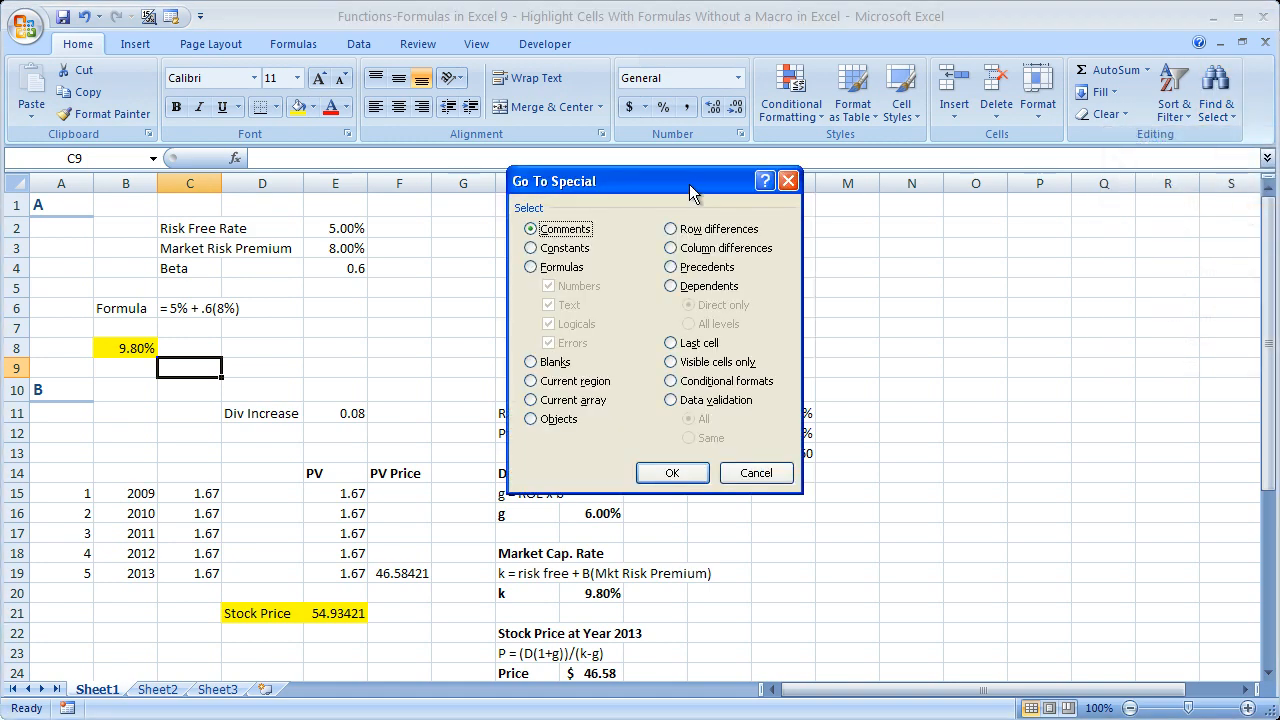
left_click_drag(693, 181, 727, 49)
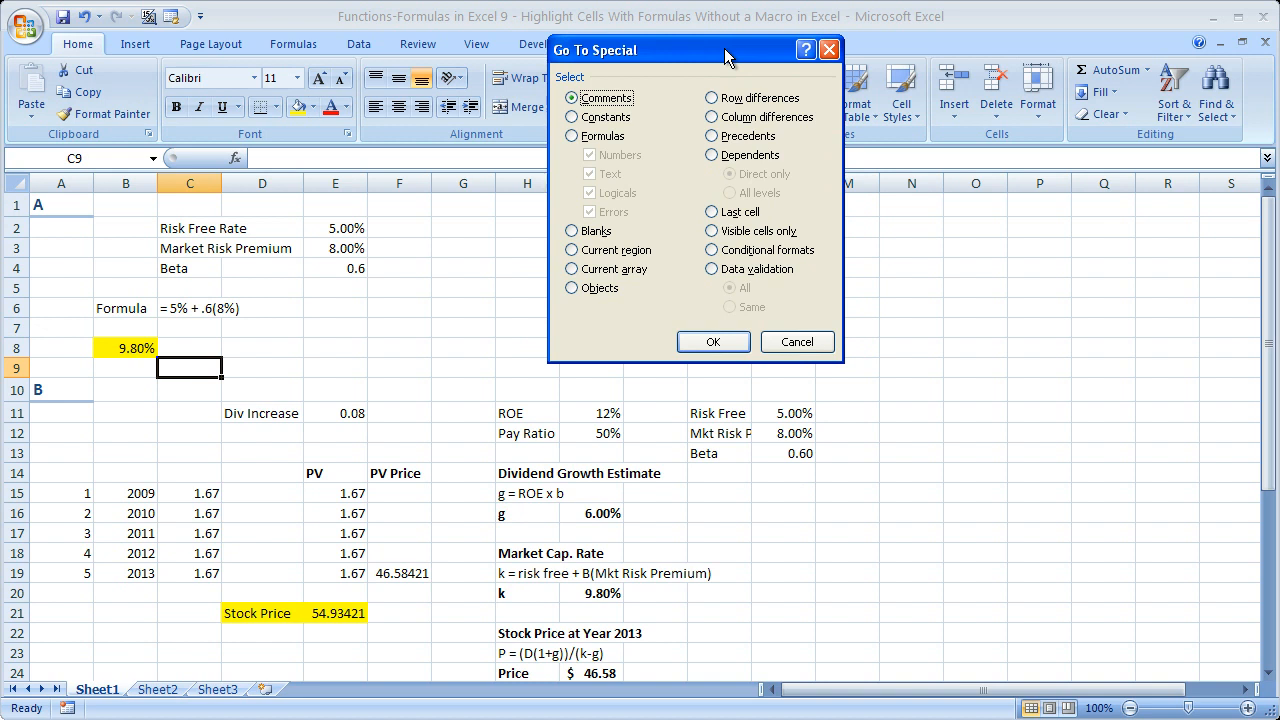
mouse_move(753, 63)
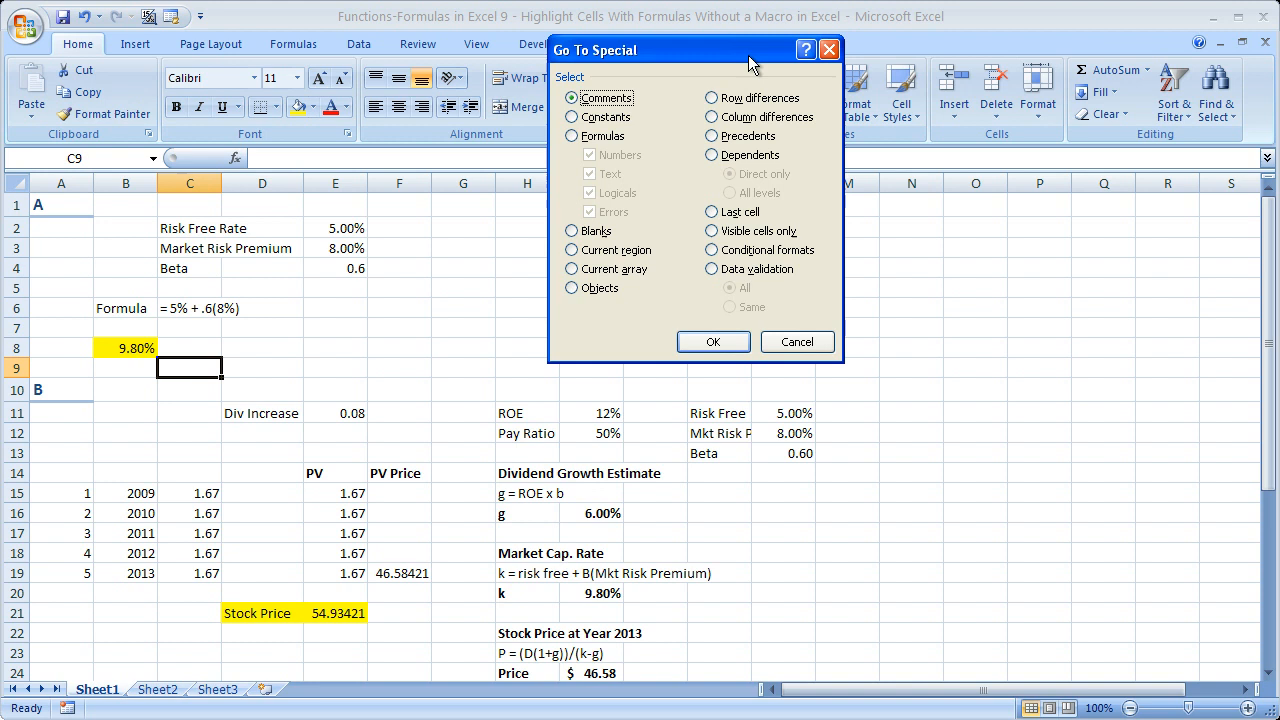
mouse_move(673, 107)
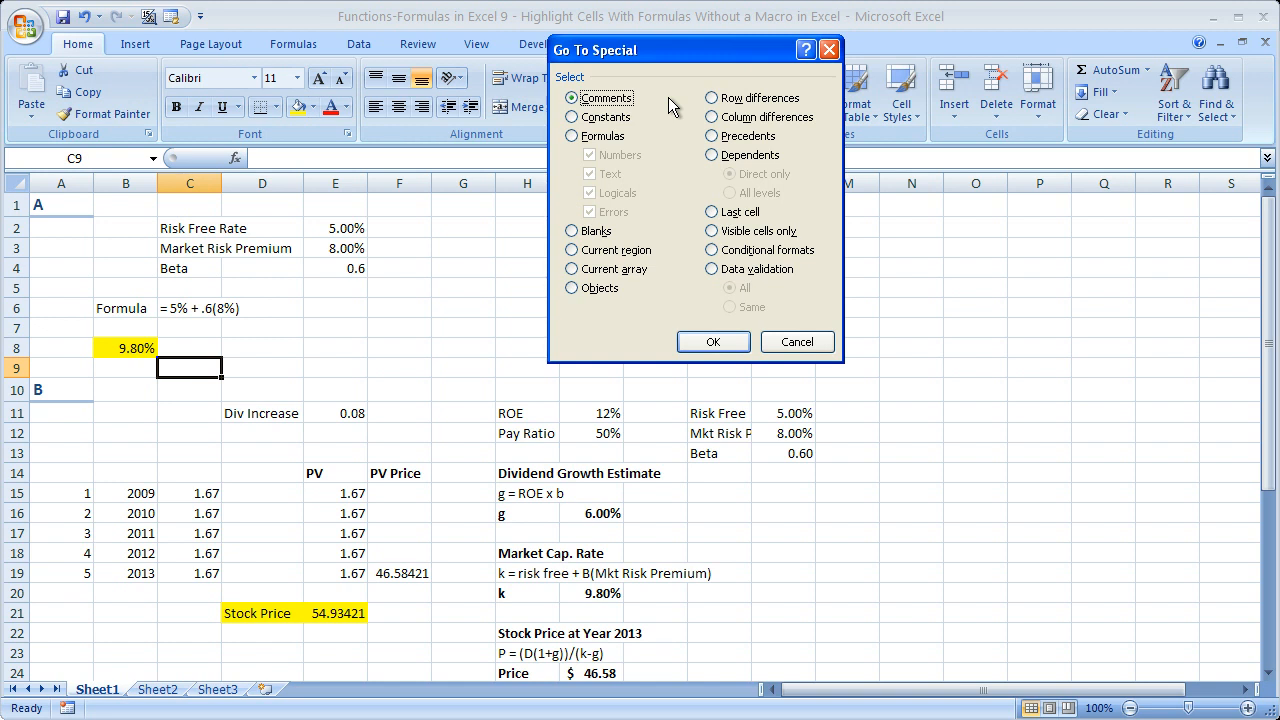
left_click_drag(595, 50, 776, 159)
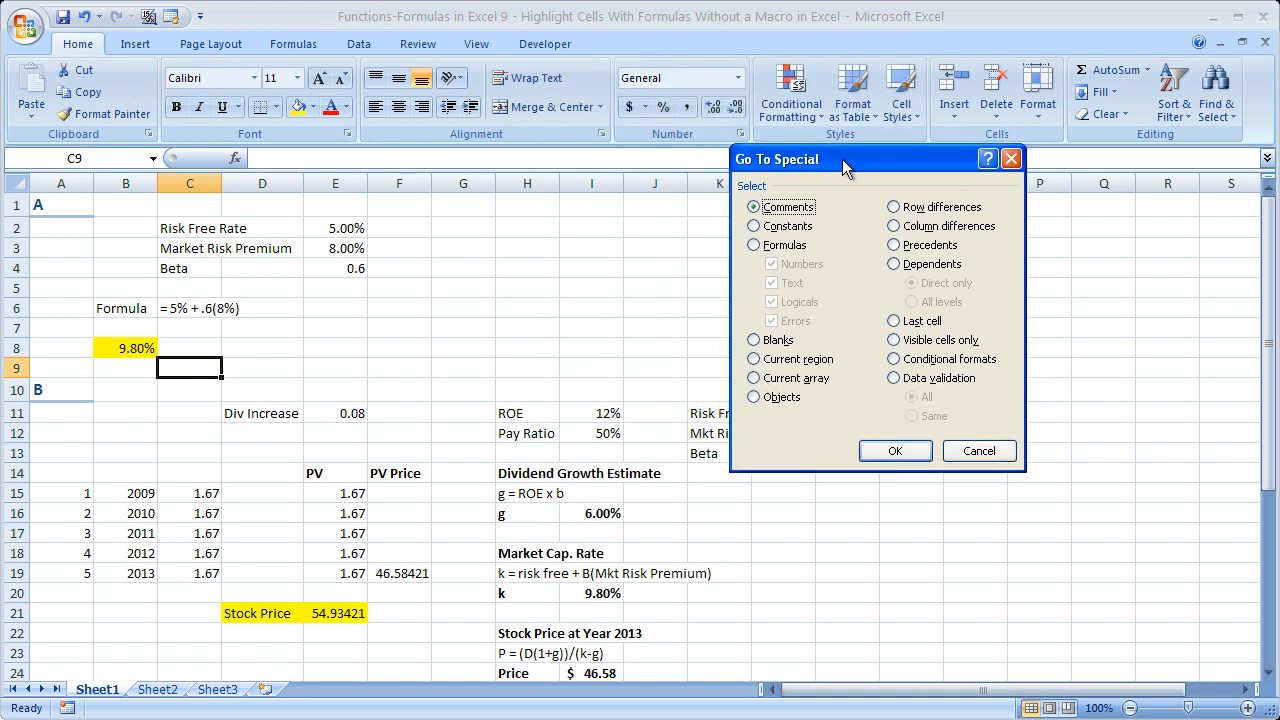
mouse_move(866, 419)
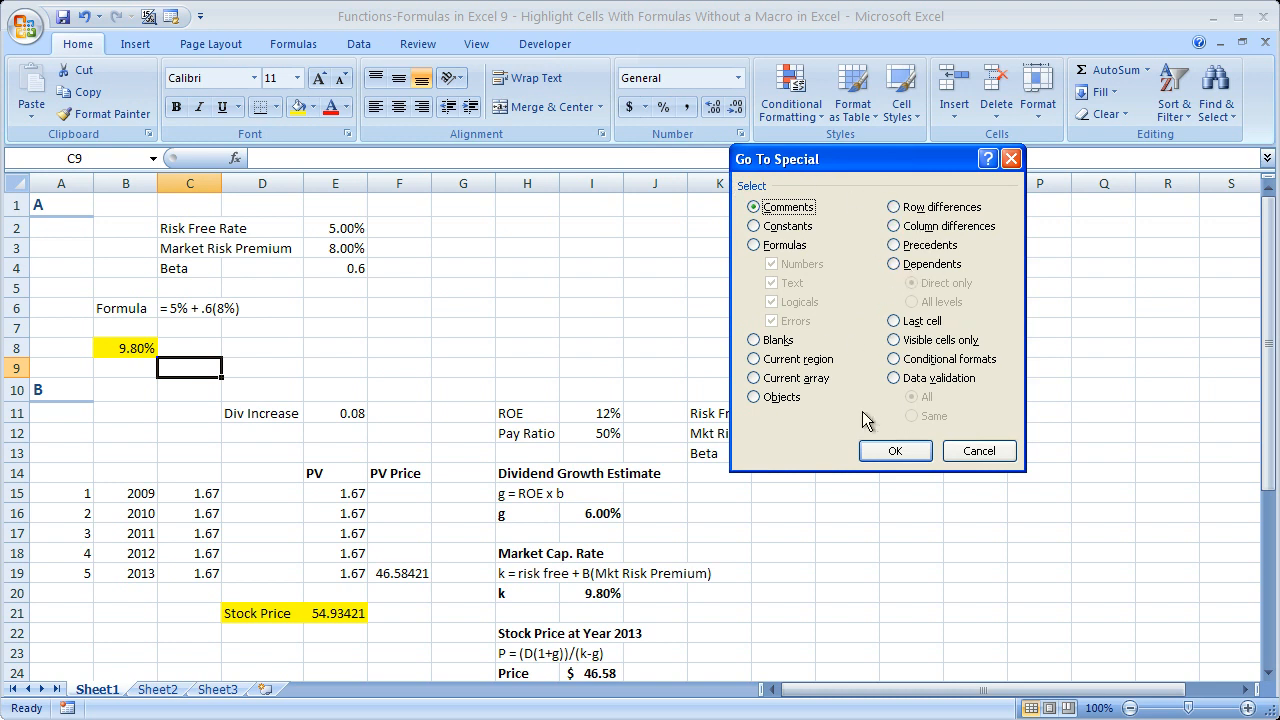
mouse_move(902, 291)
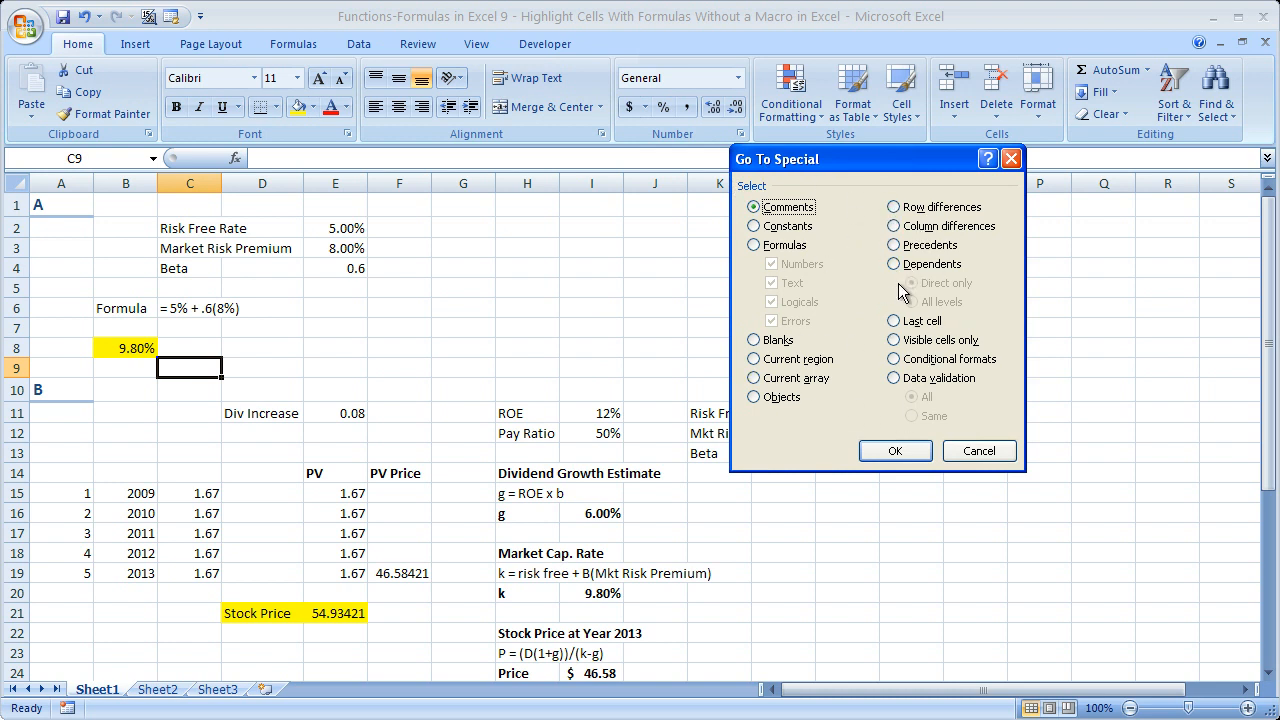
Choose Formulas with Numbers, Text, Logicals and Errors all checked, selecting 28 formula cells.
left_click(754, 245)
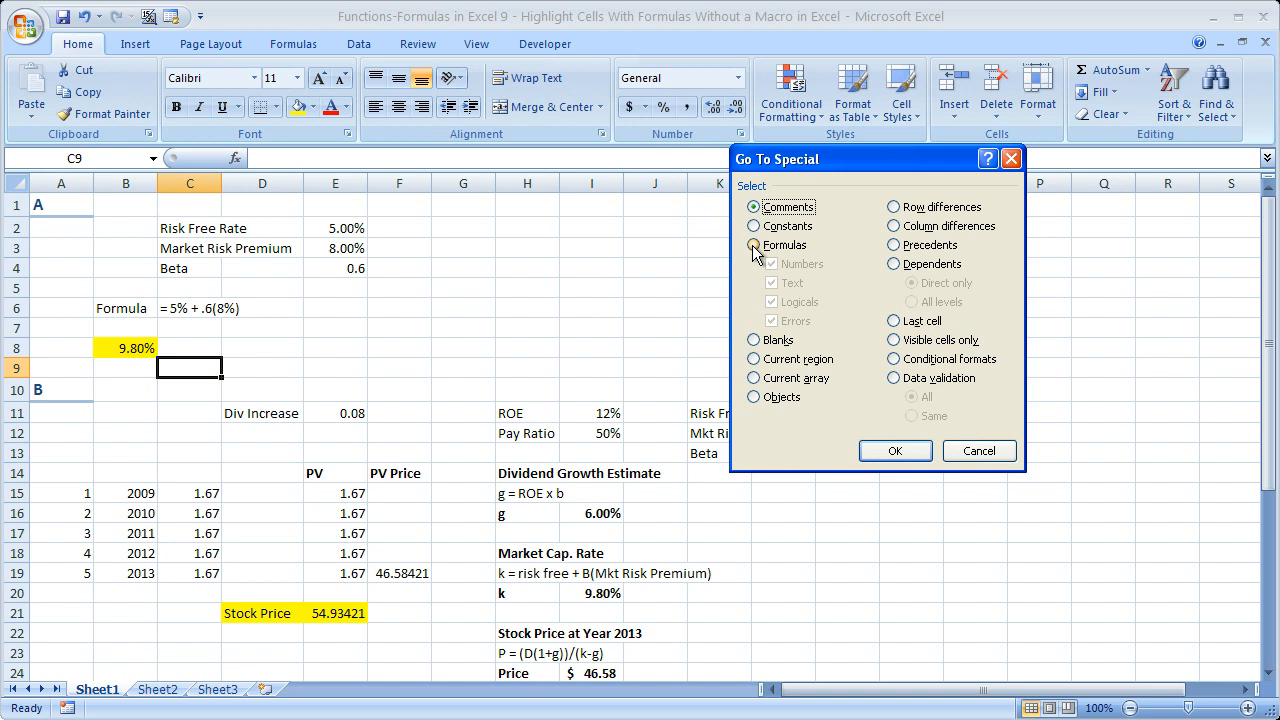
left_click(754, 245)
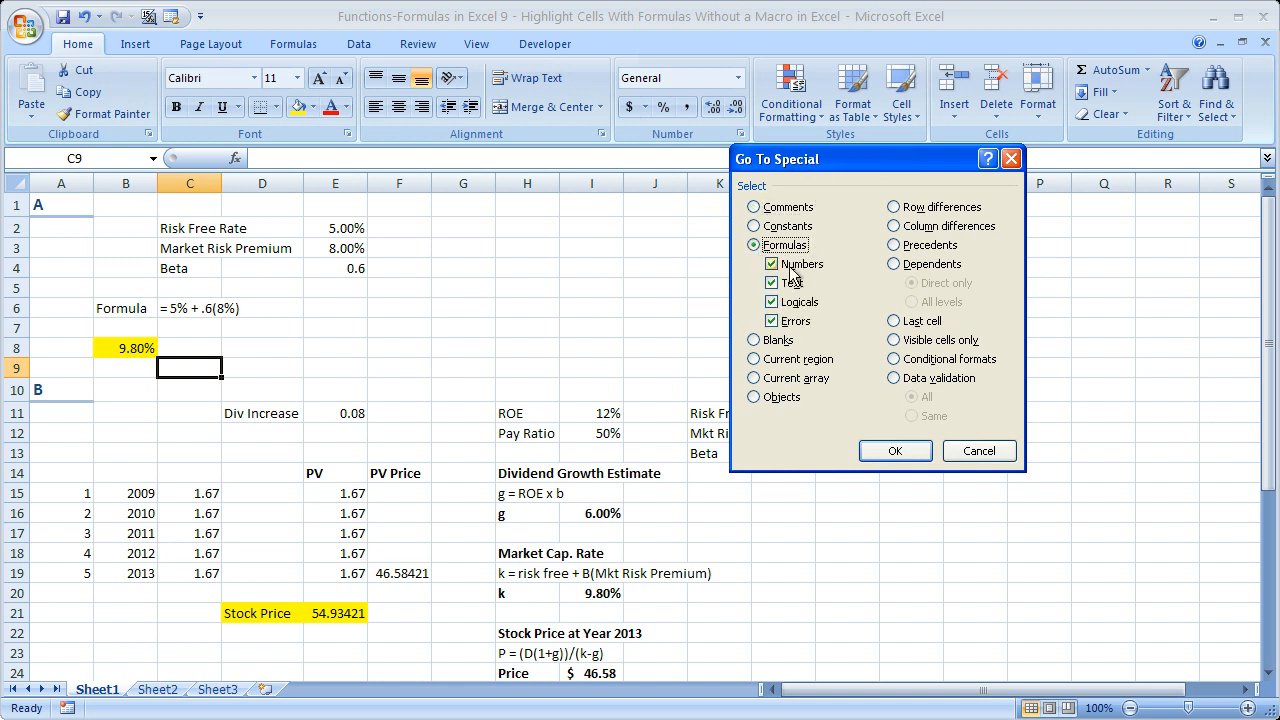
mouse_move(818, 282)
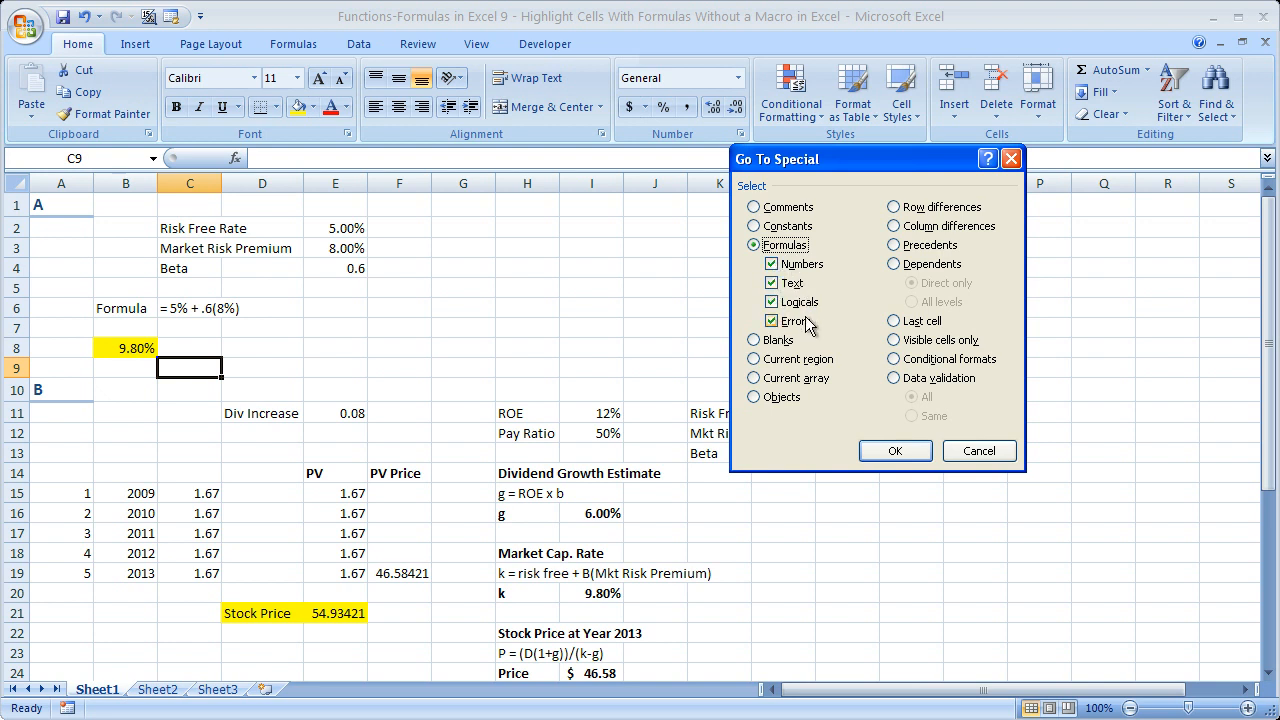
left_click(771, 321)
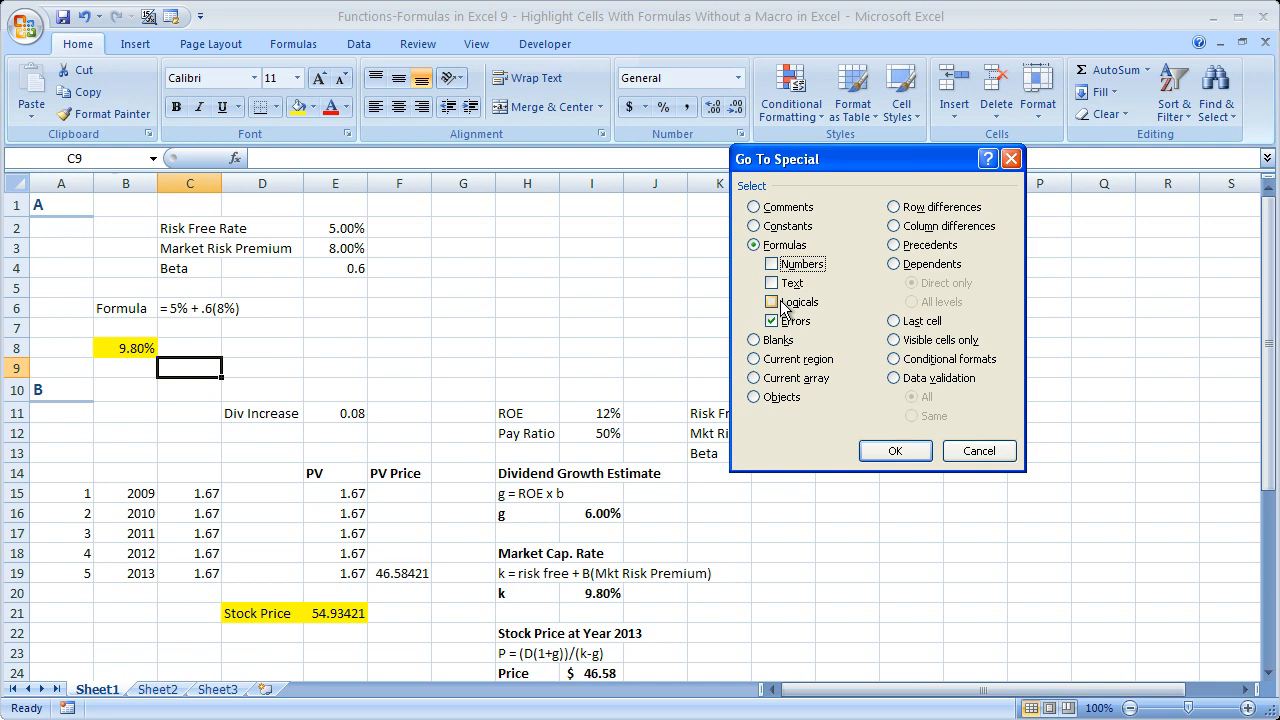
left_click(771, 302)
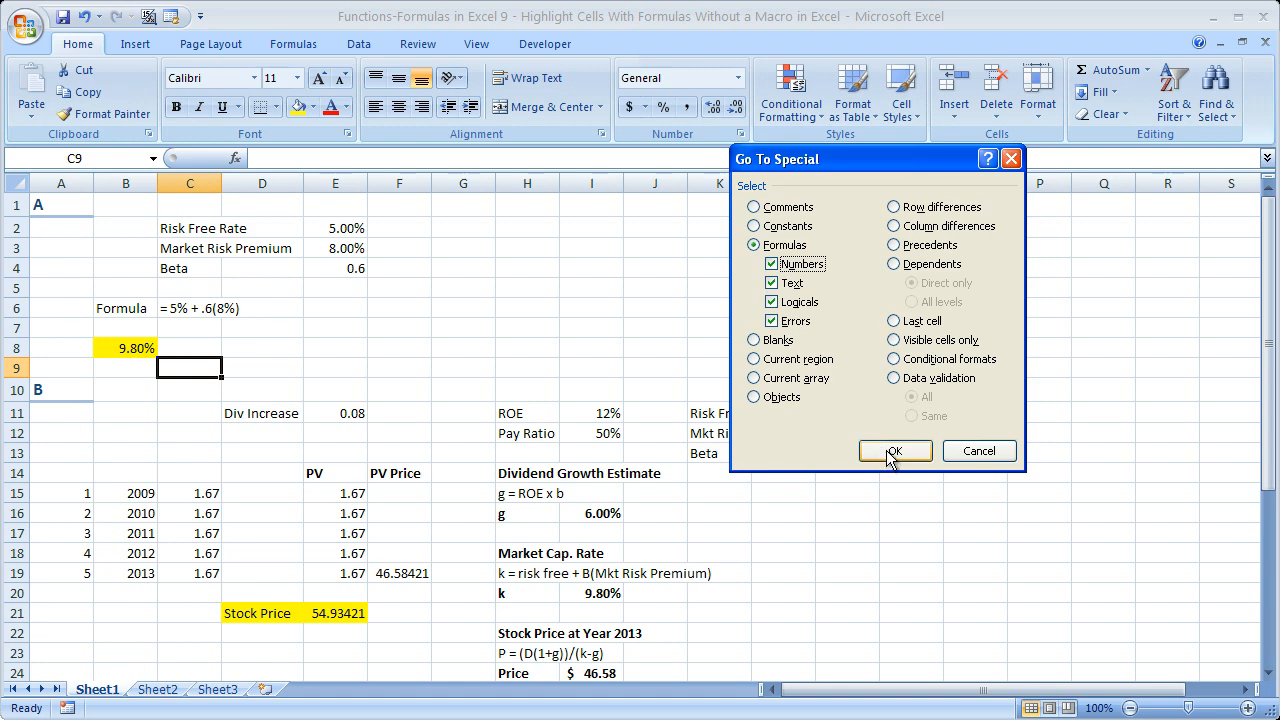
left_click(893, 451)
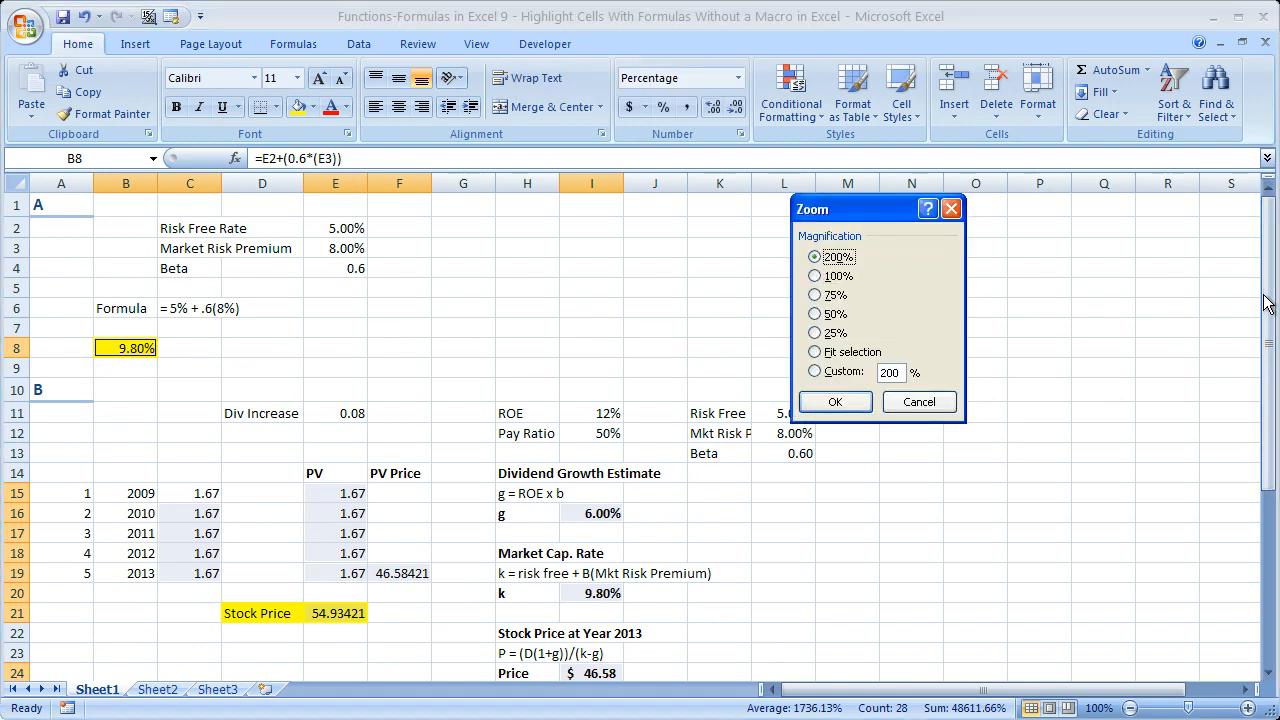
left_click(834, 401)
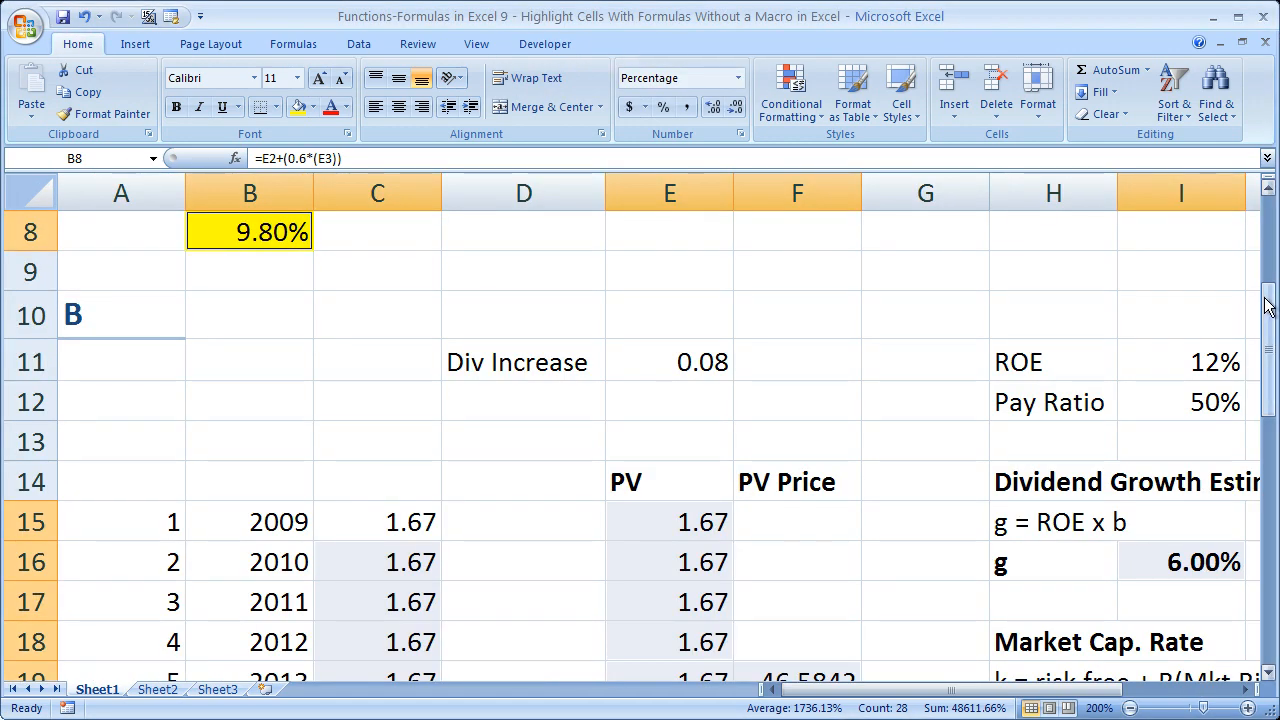
scroll("down", 3)
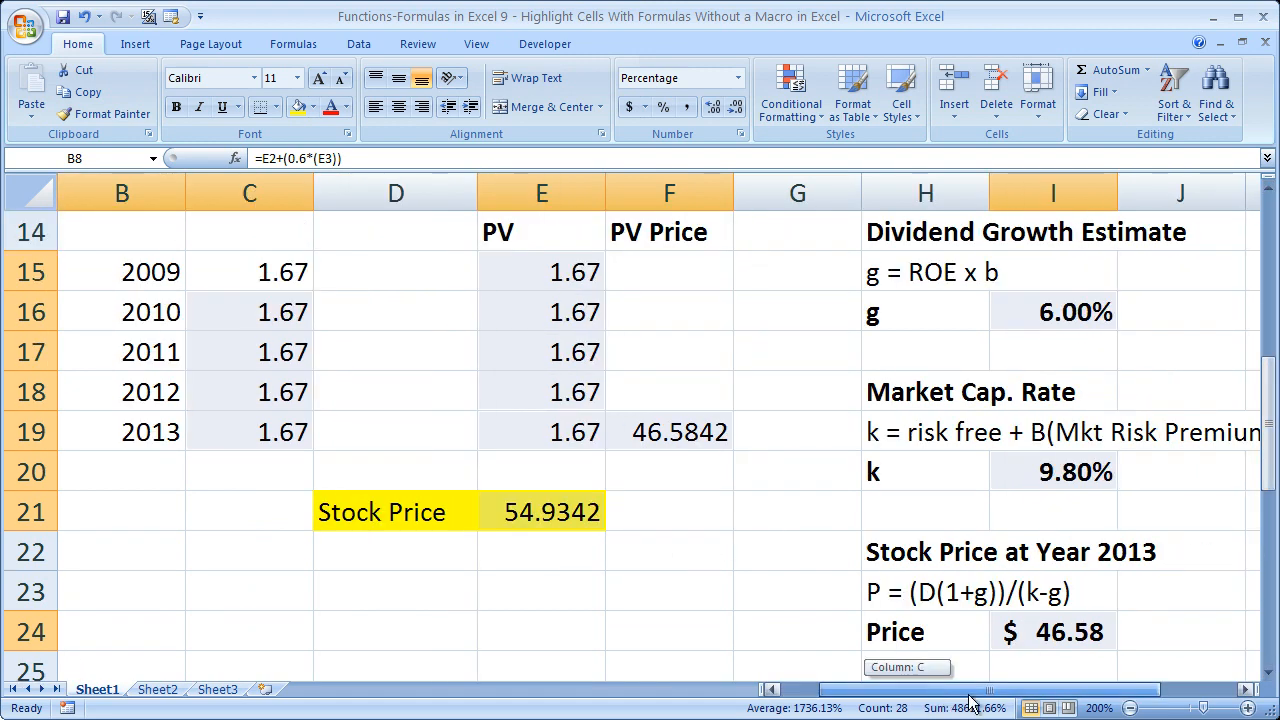
scroll("left", 3)
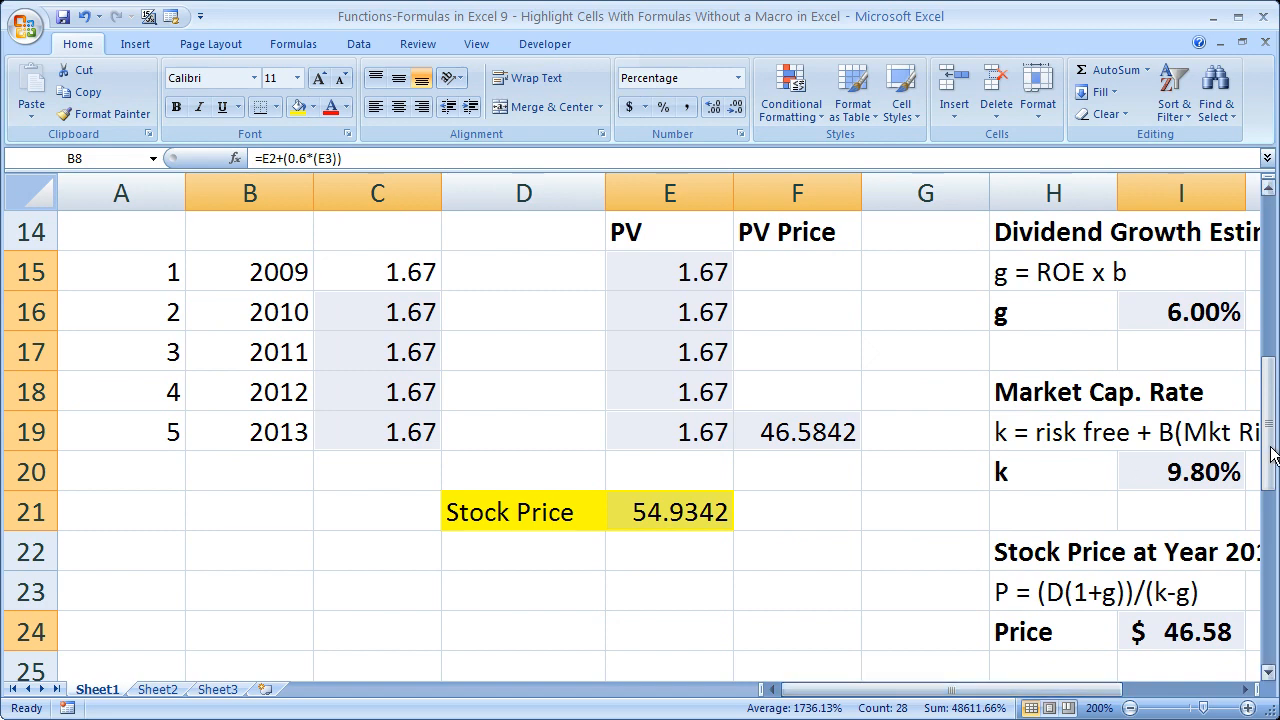
scroll("up", 3)
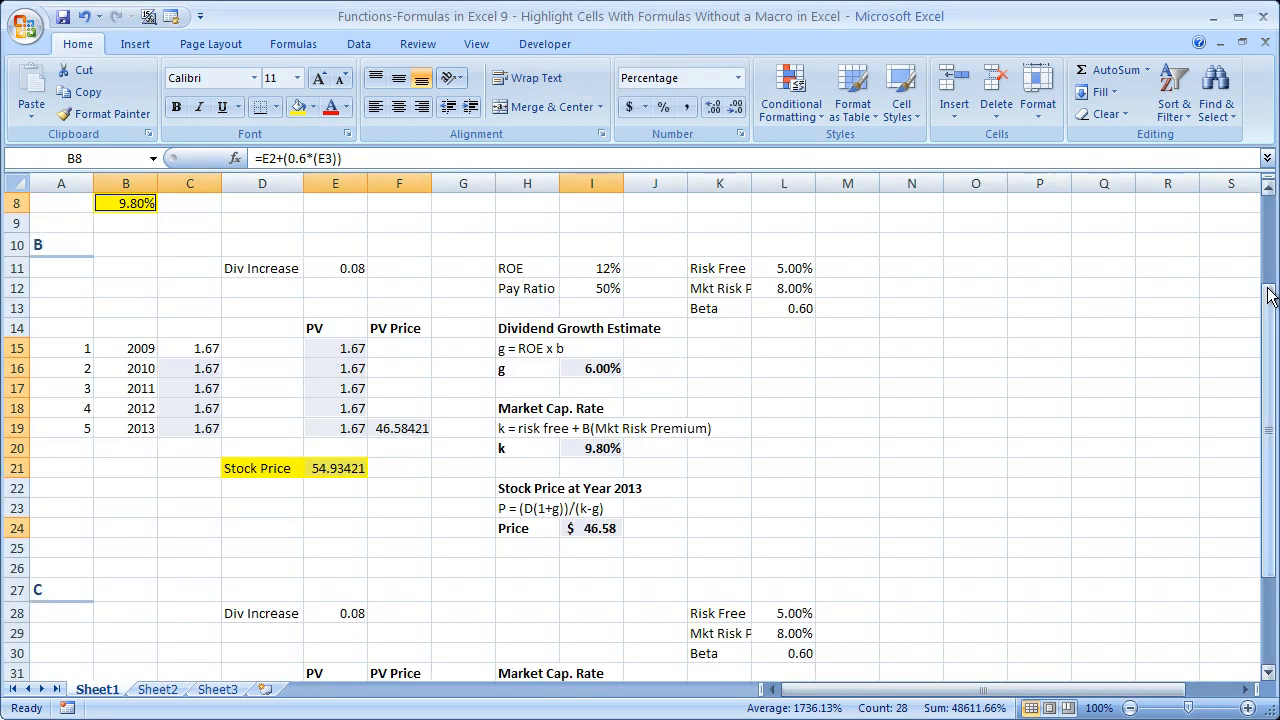
scroll("up", 3)
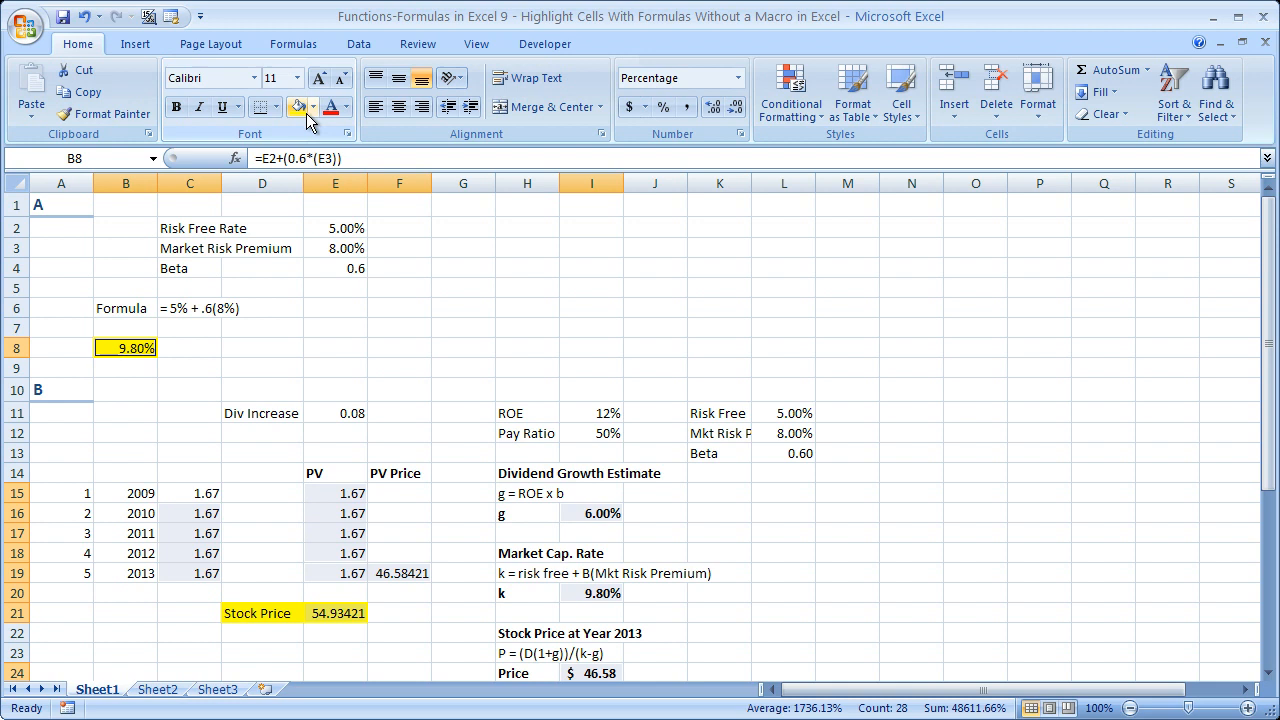
Apply a blue theme fill to the selected formula cells, then deselect them.
left_click(313, 107)
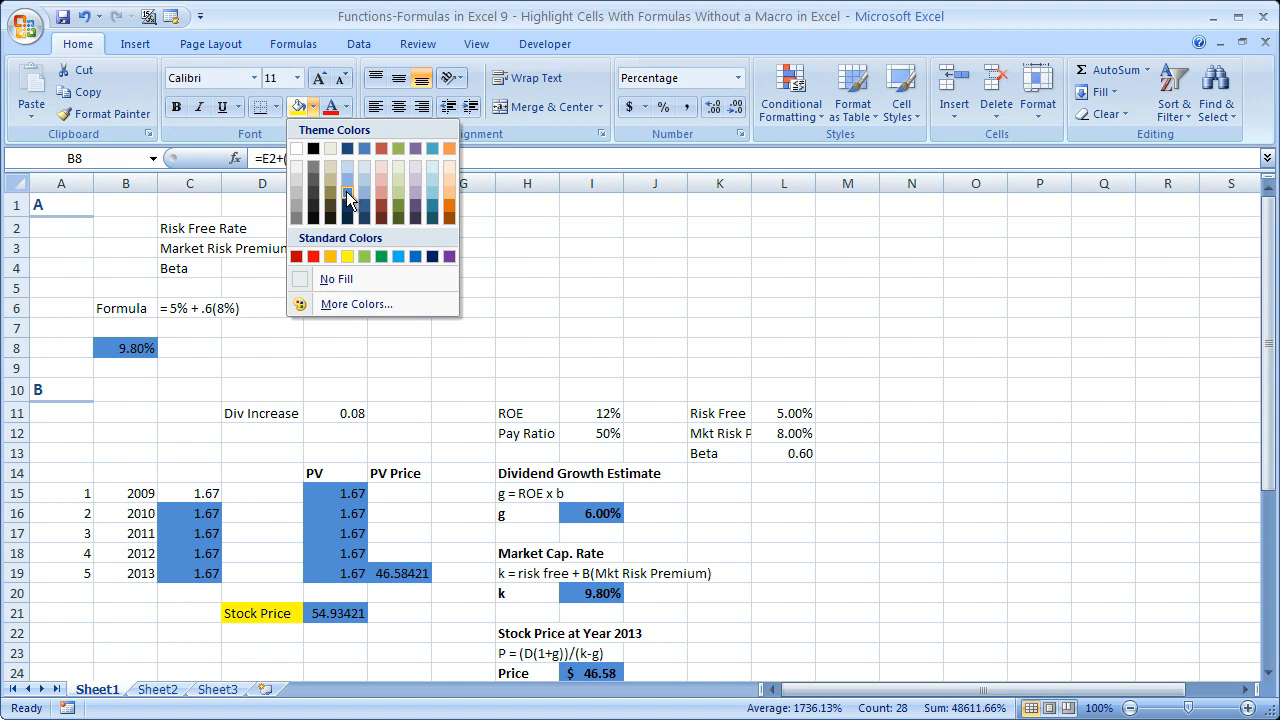
left_click(415, 350)
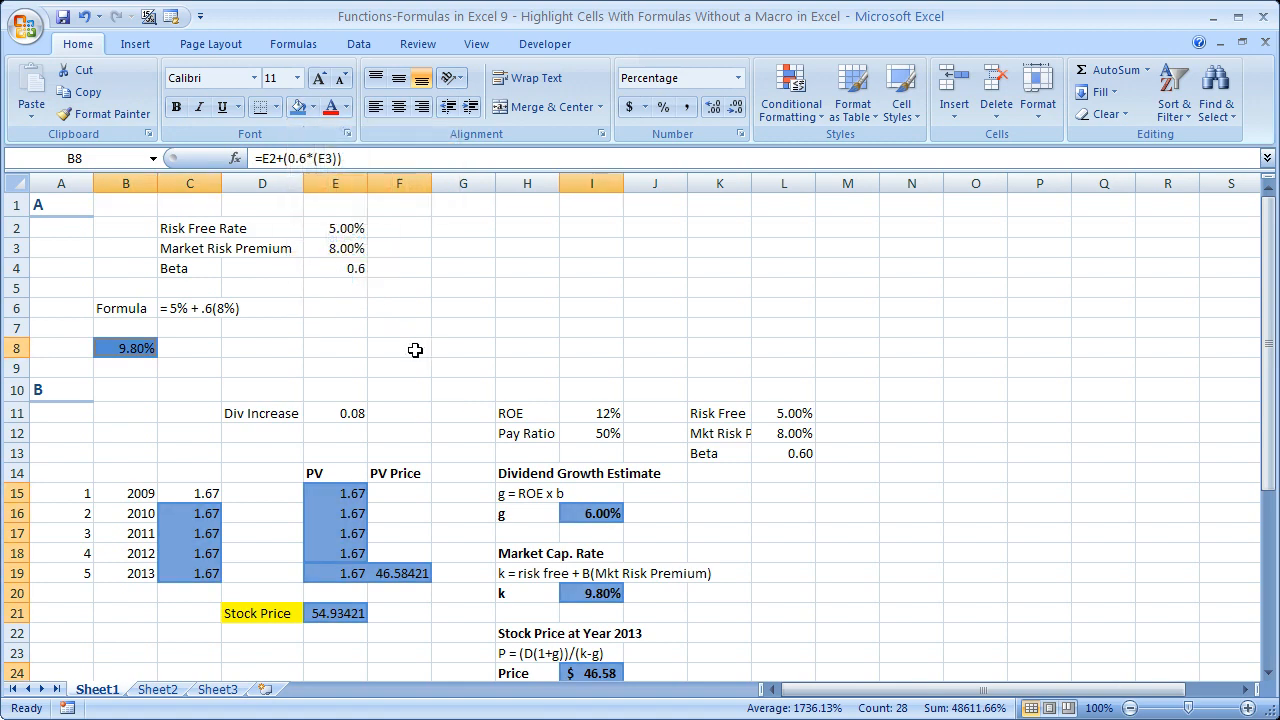
left_click(399, 367)
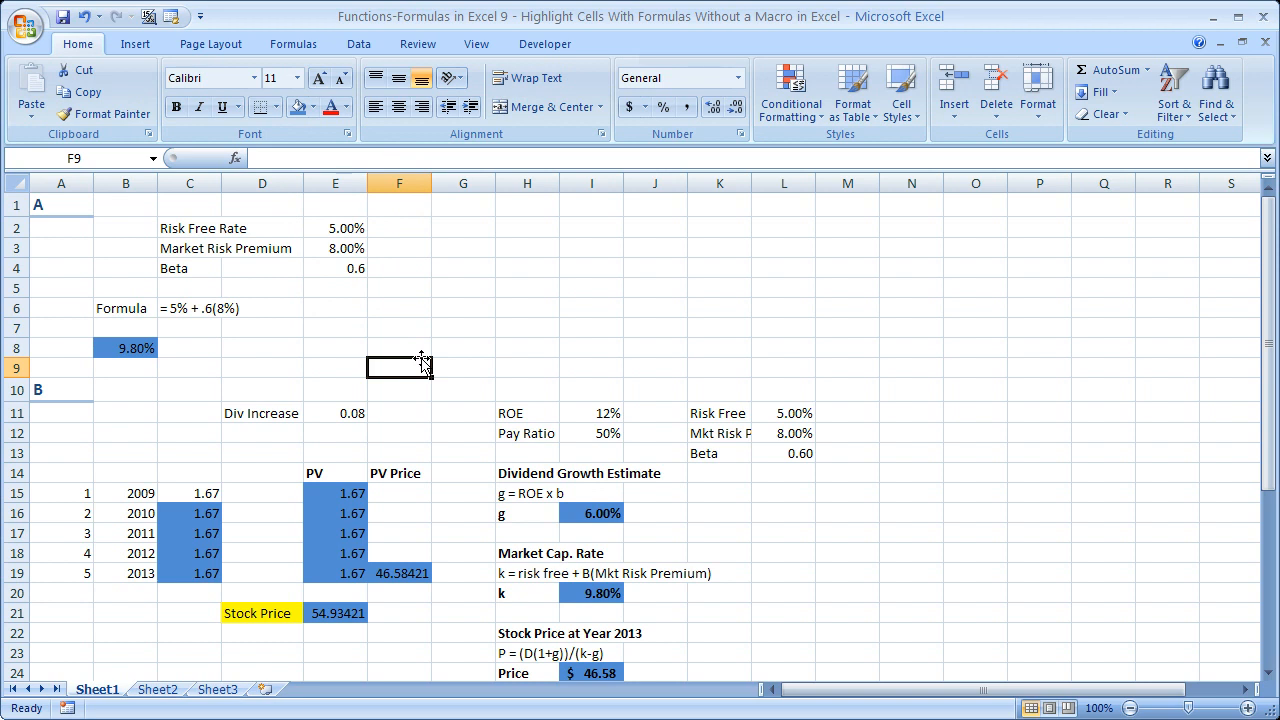
mouse_move(320, 490)
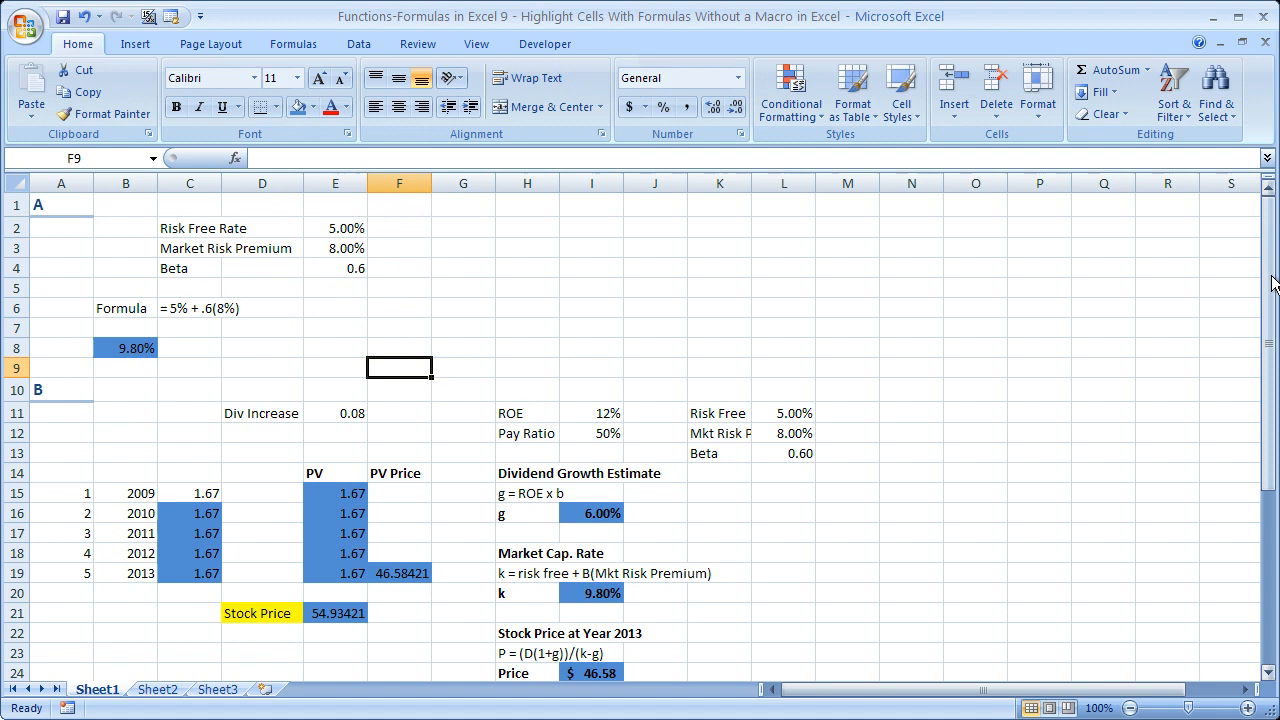
scroll("down", 3)
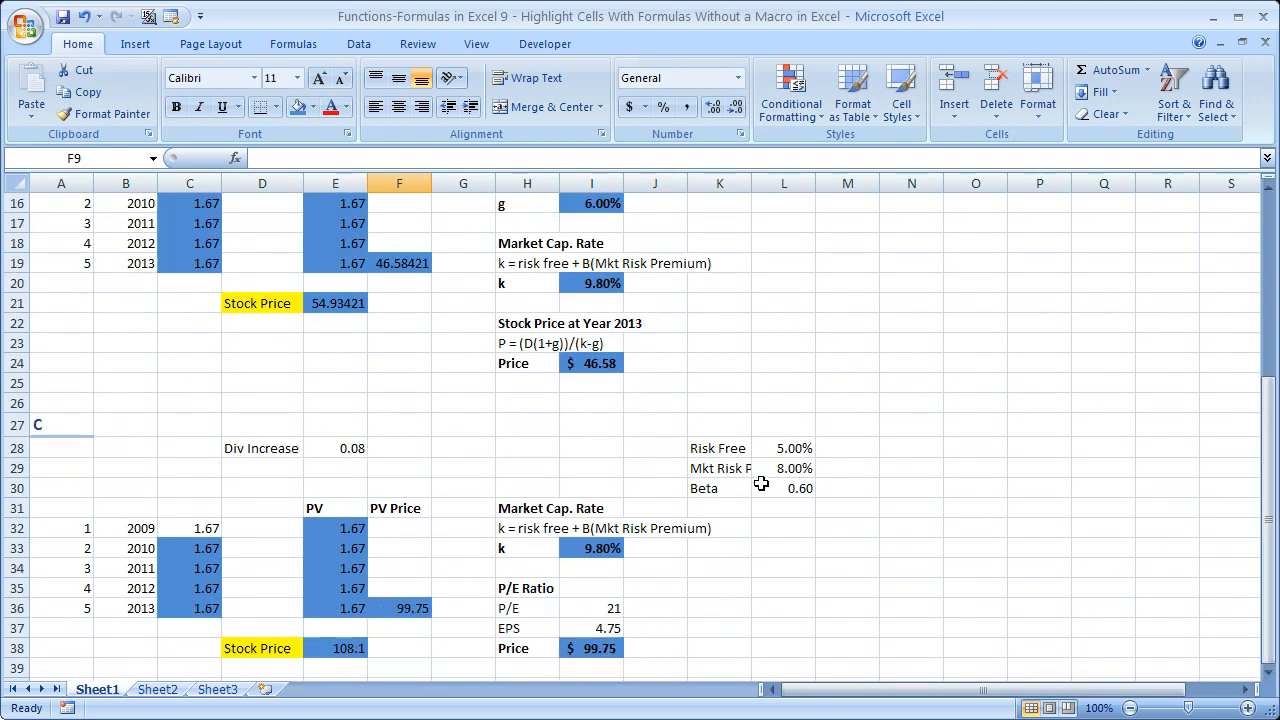
left_click(591, 363)
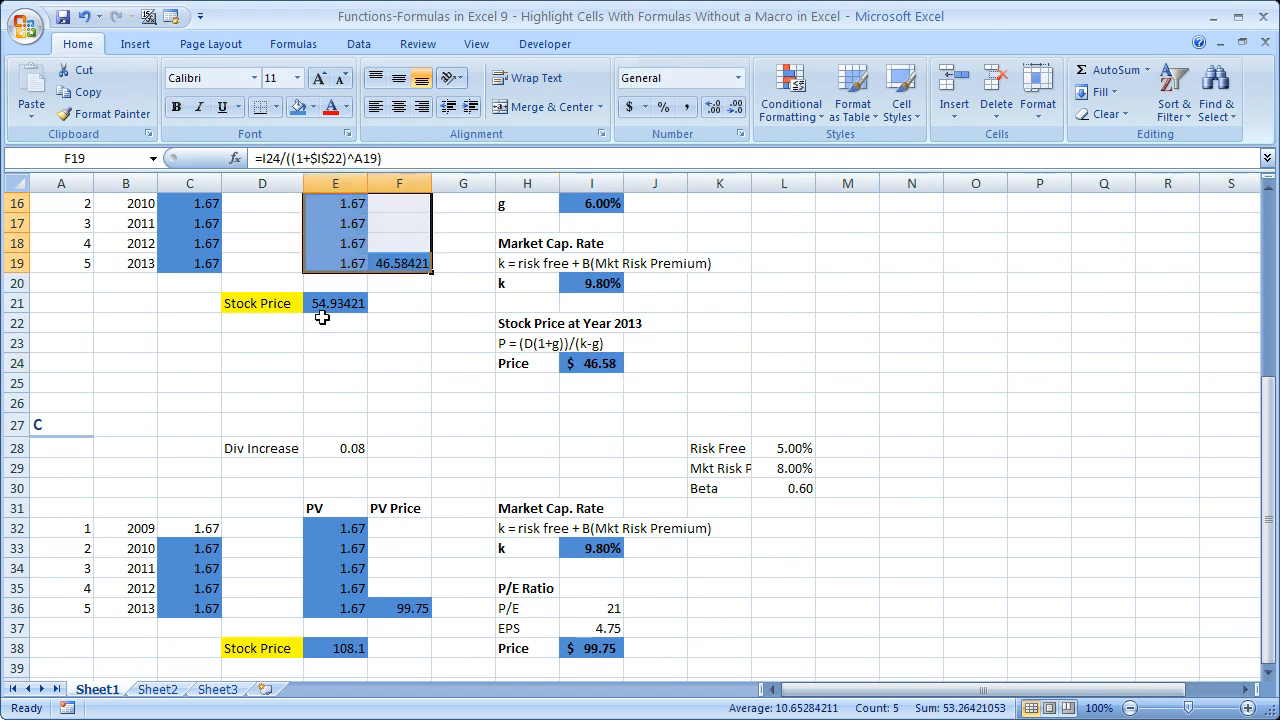
left_click(190, 263)
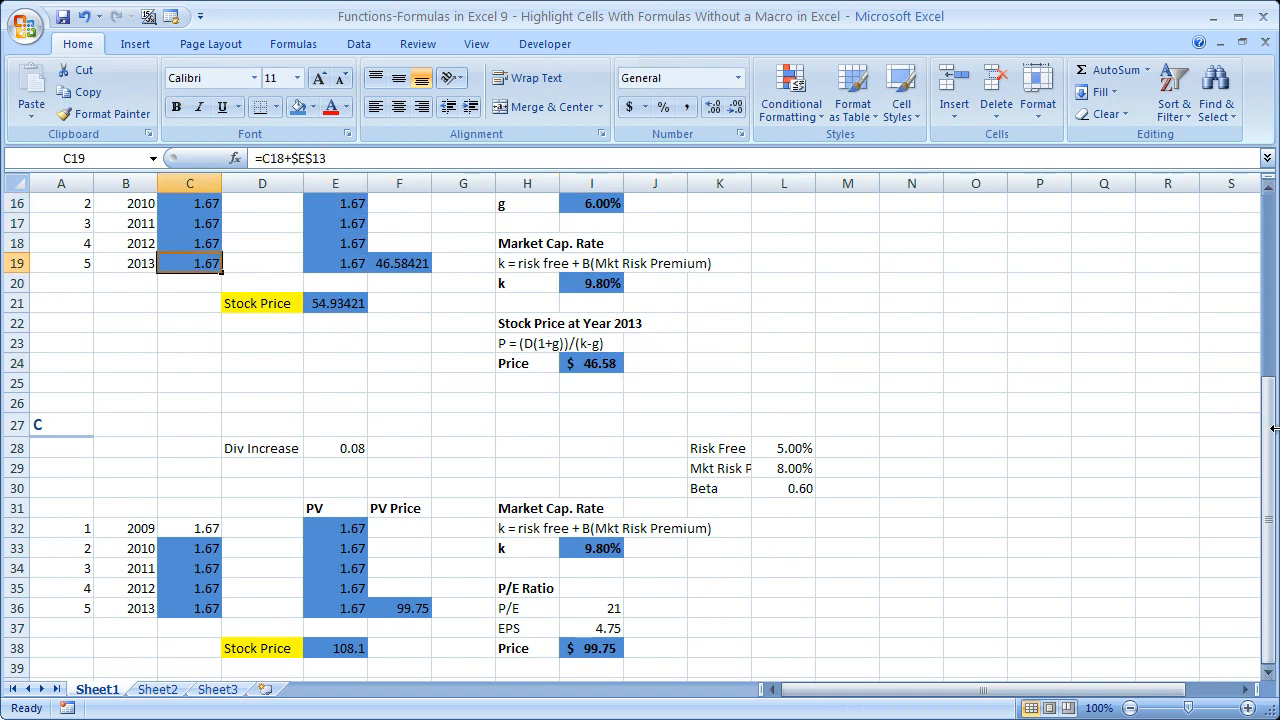